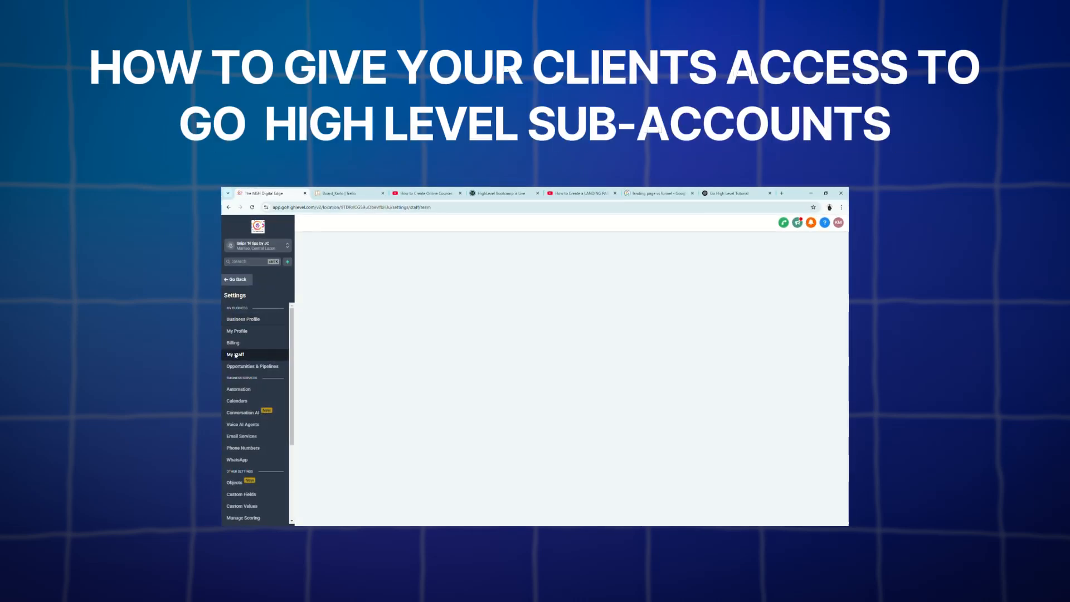
Switch to the browser tab showing the GoHighLevel Agency Dashboard
left_click(235, 354)
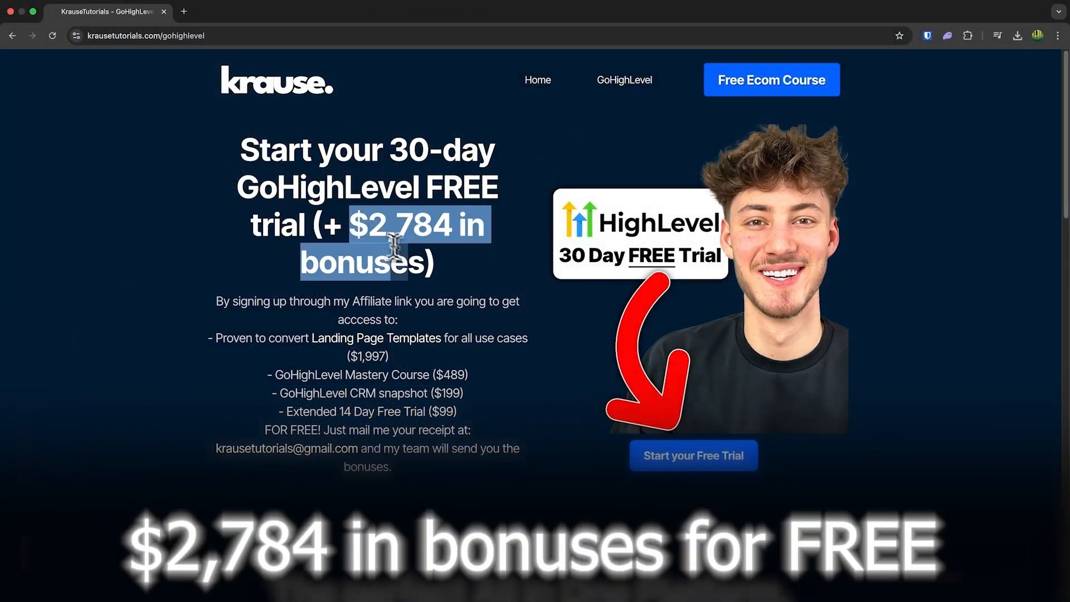
left_click(696, 455)
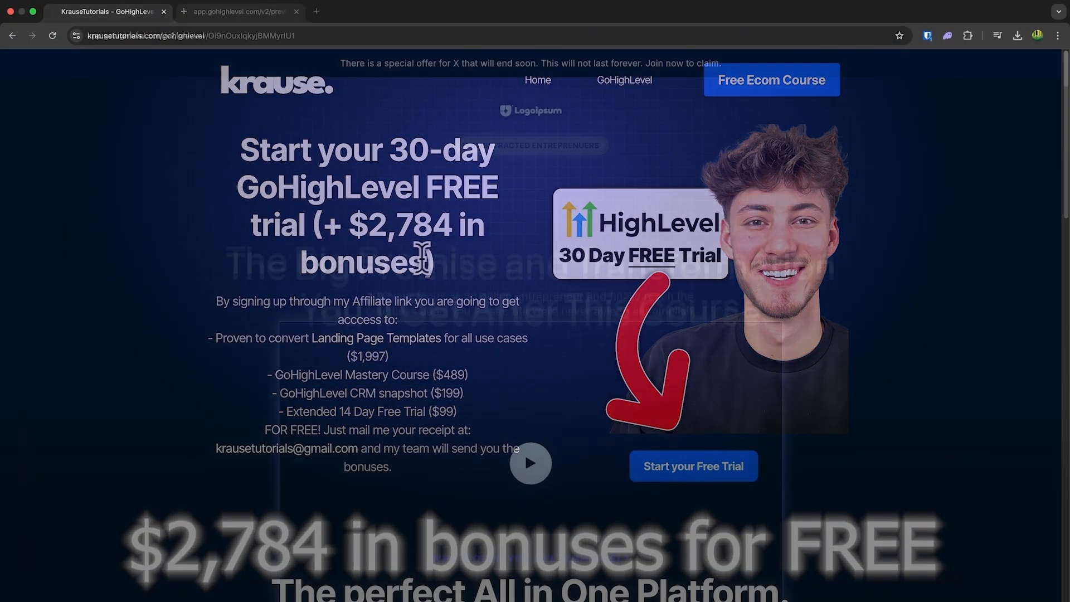
left_click(242, 12)
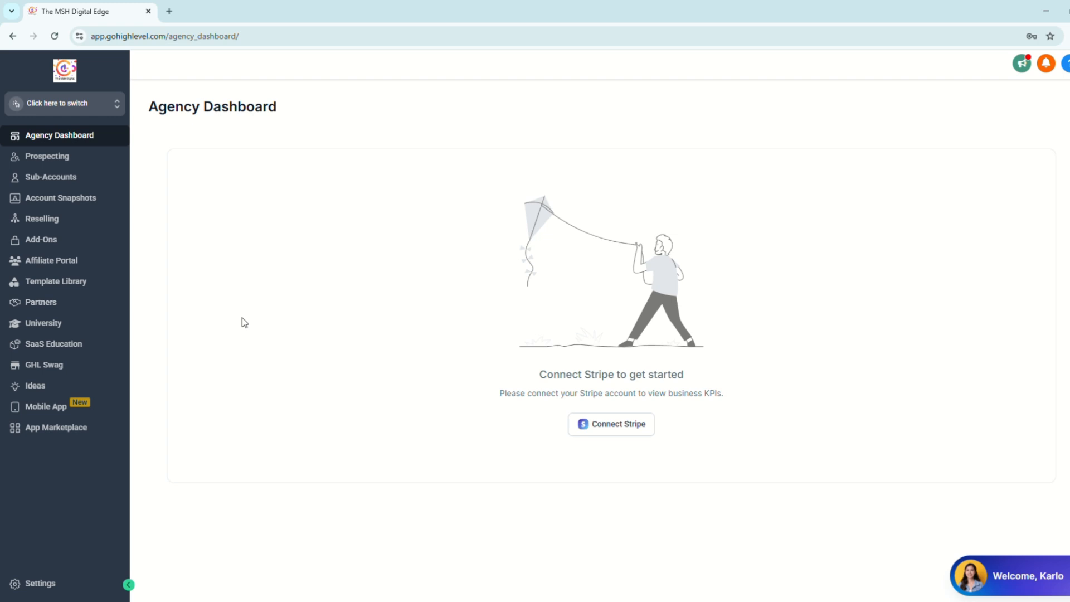
mouse_move(112, 192)
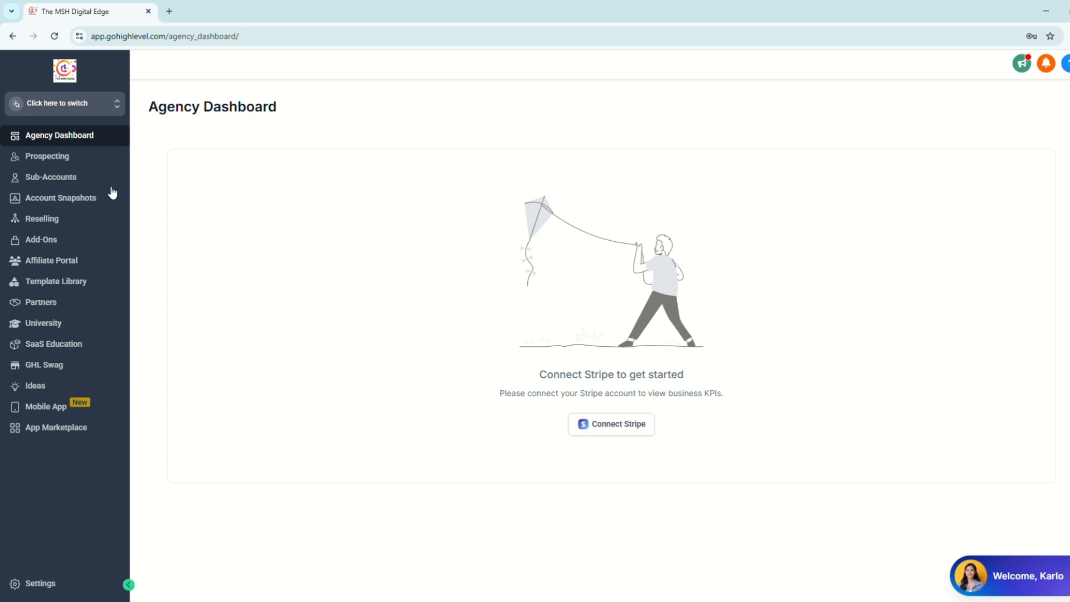
mouse_move(41, 587)
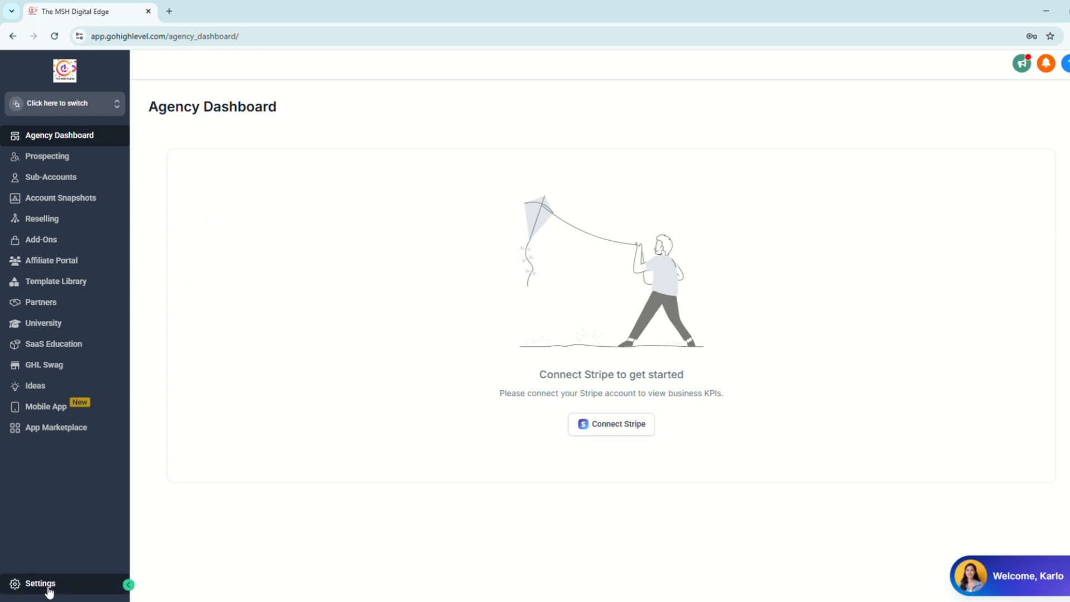
Go to Settings > Team to list the agency's team members and user types
left_click(40, 584)
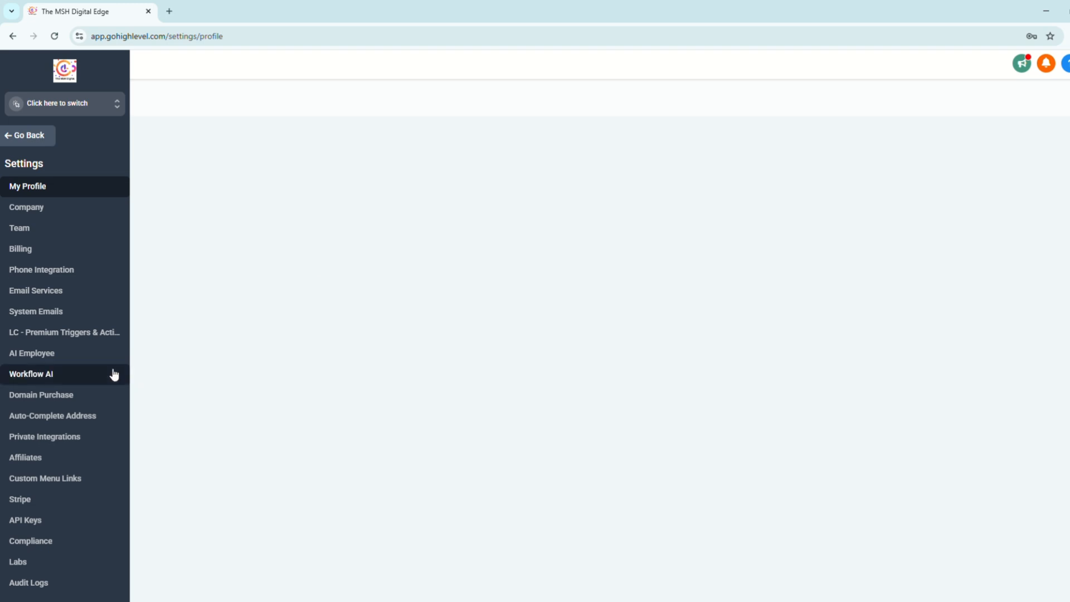
left_click(19, 227)
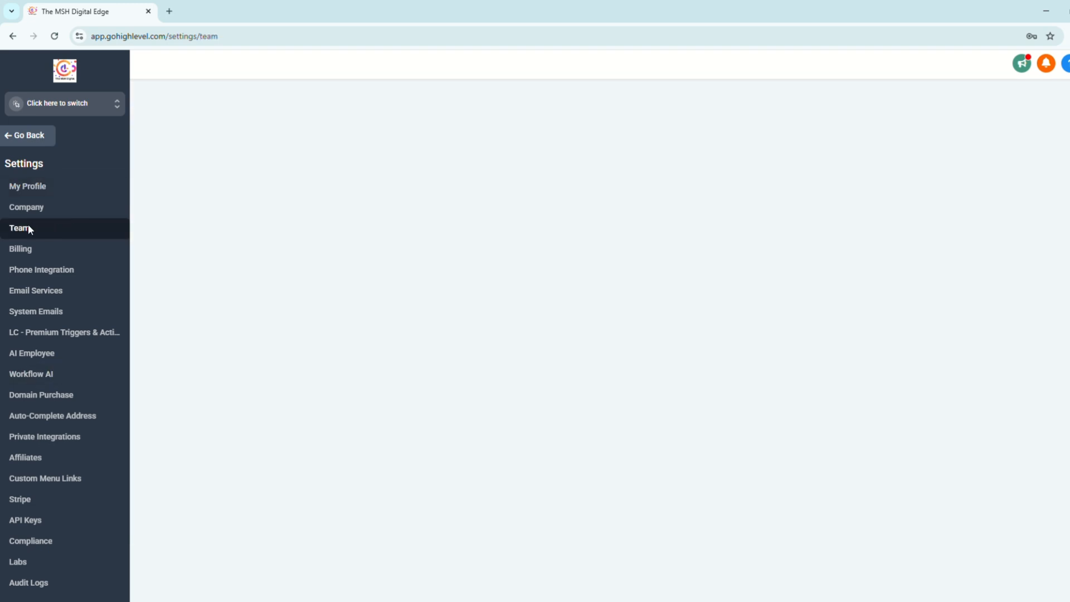
left_click(18, 227)
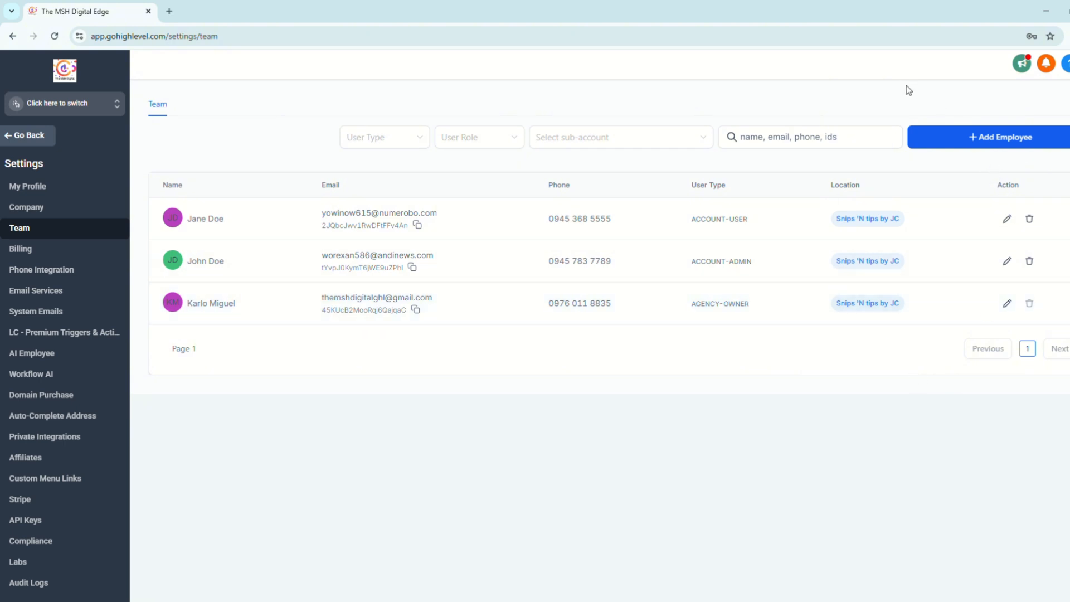
mouse_move(919, 109)
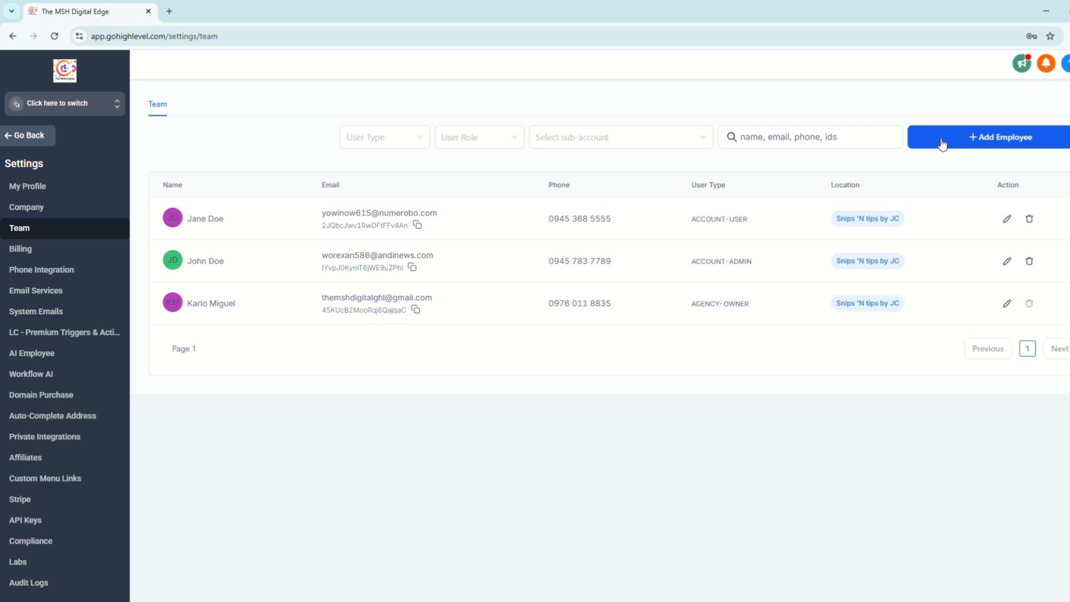
Start Add Employee and fill photo, first and last name, email, phone, then reveal Advanced Settings for the password
left_click(1000, 137)
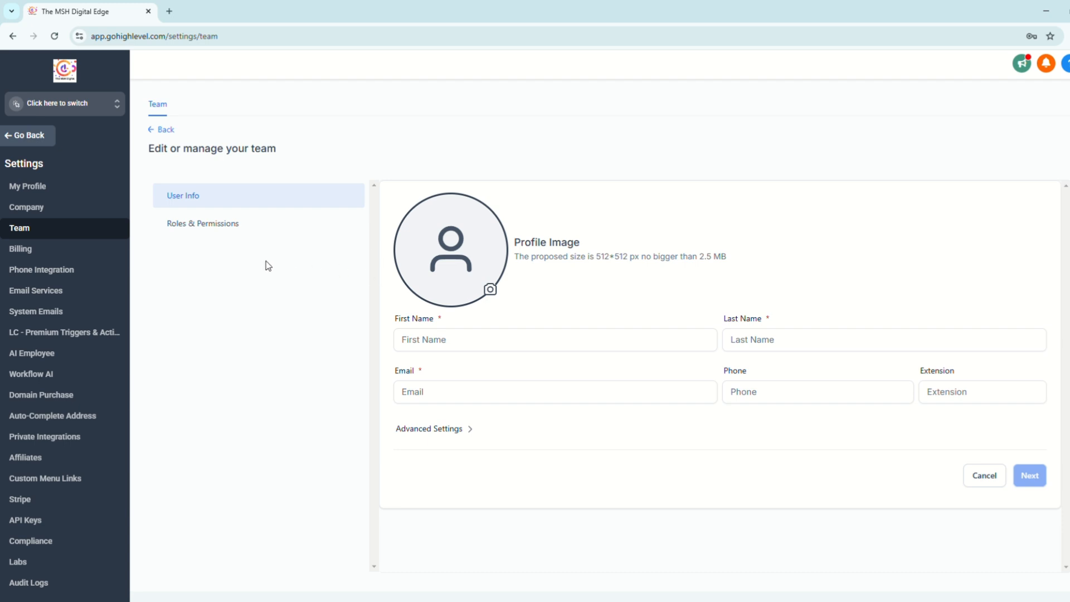
mouse_move(265, 266)
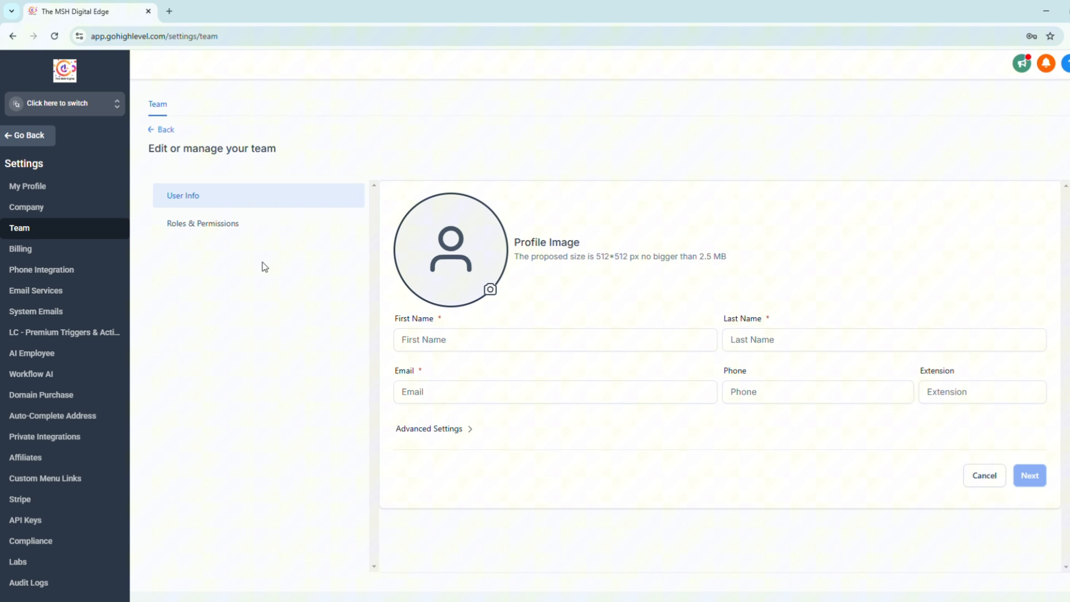
left_click(555, 338)
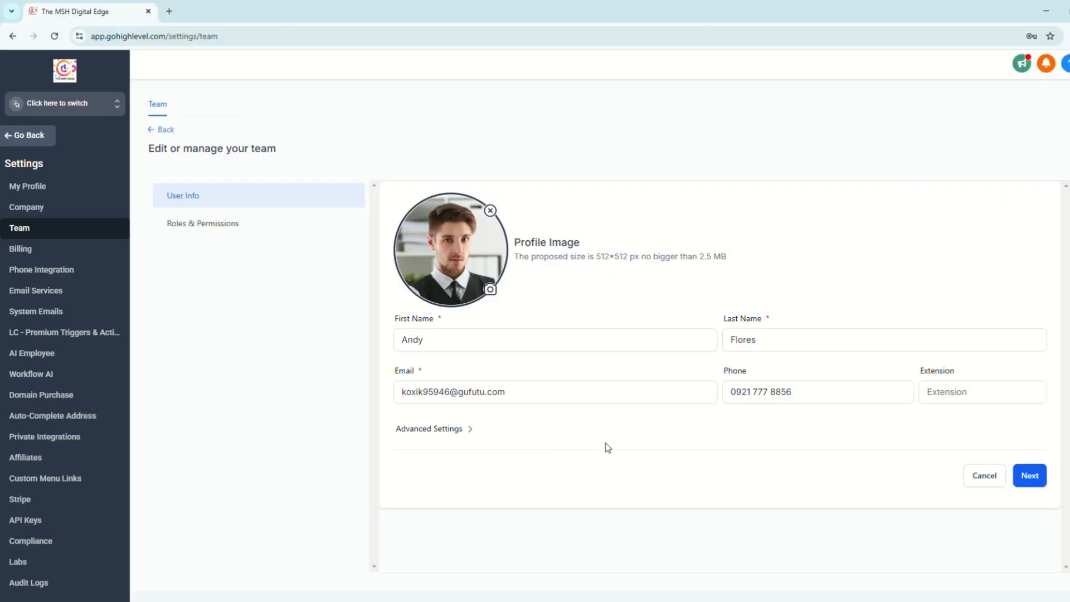
mouse_move(575, 457)
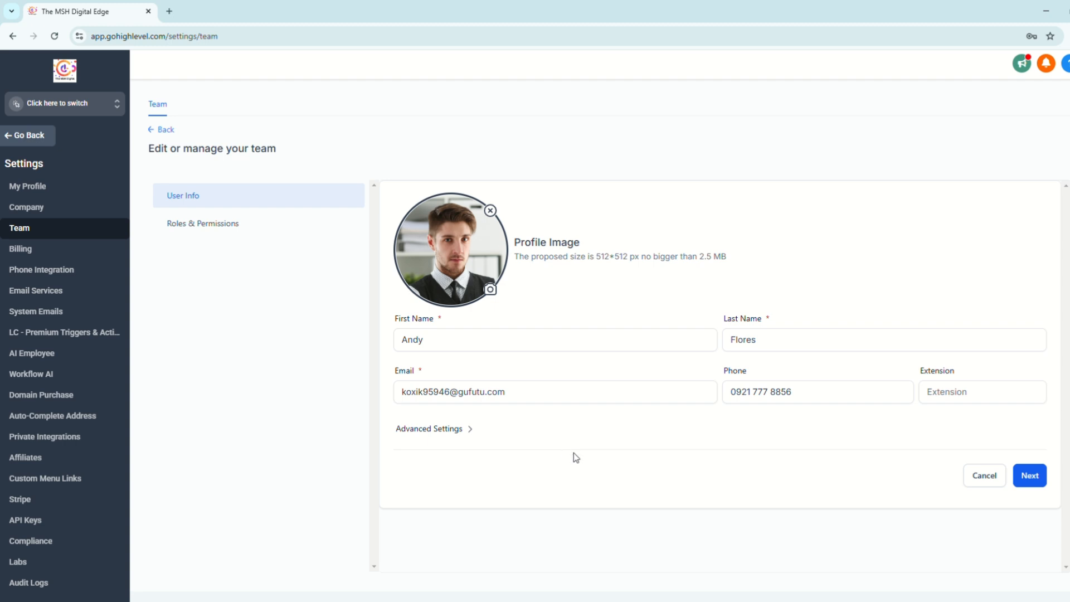
left_click(578, 339)
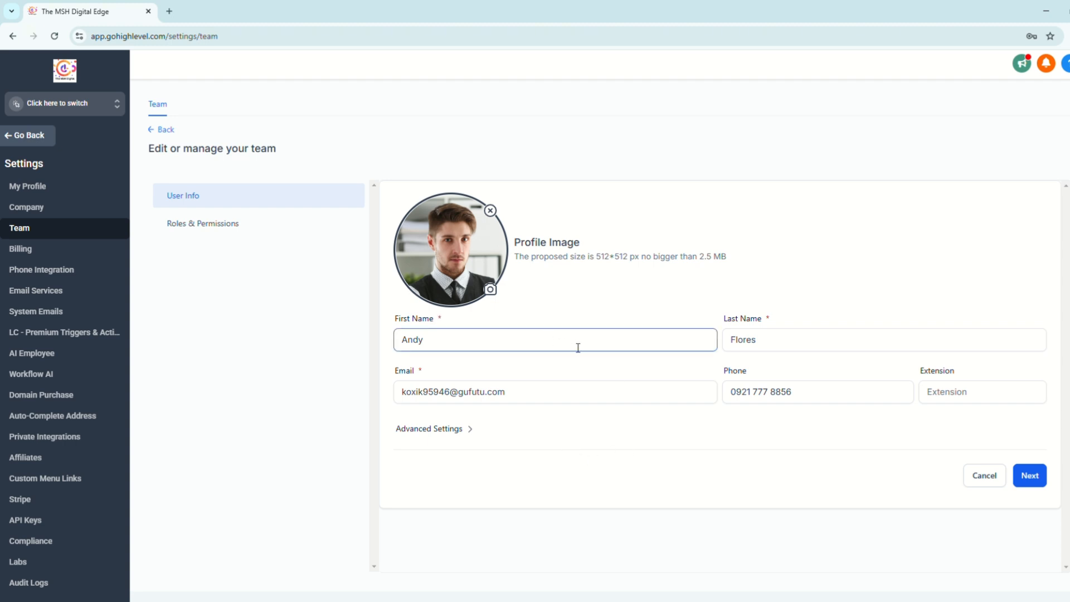
left_click(884, 338)
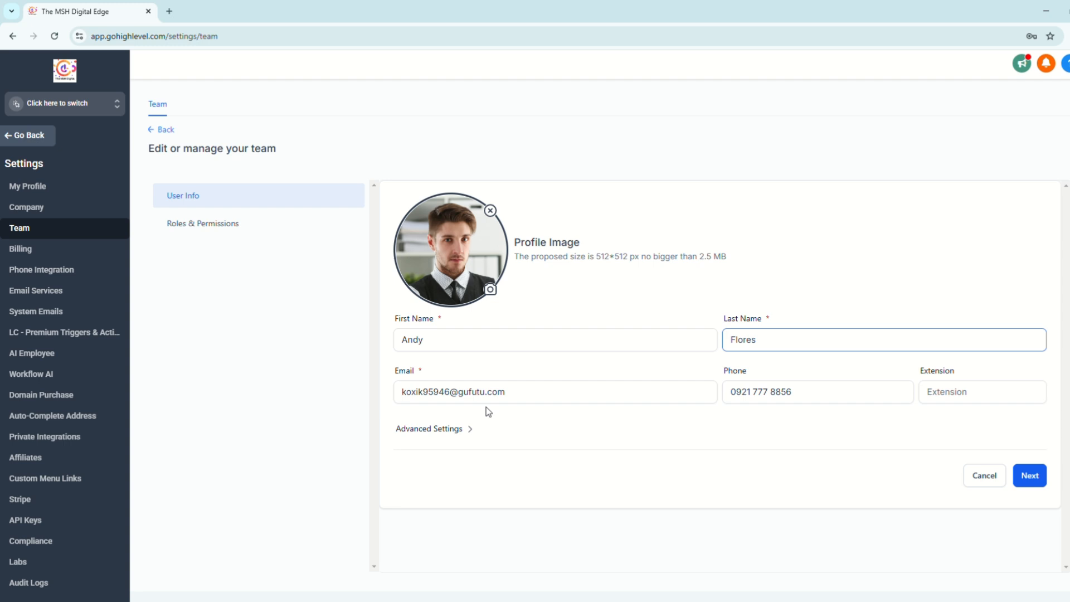
left_click(818, 392)
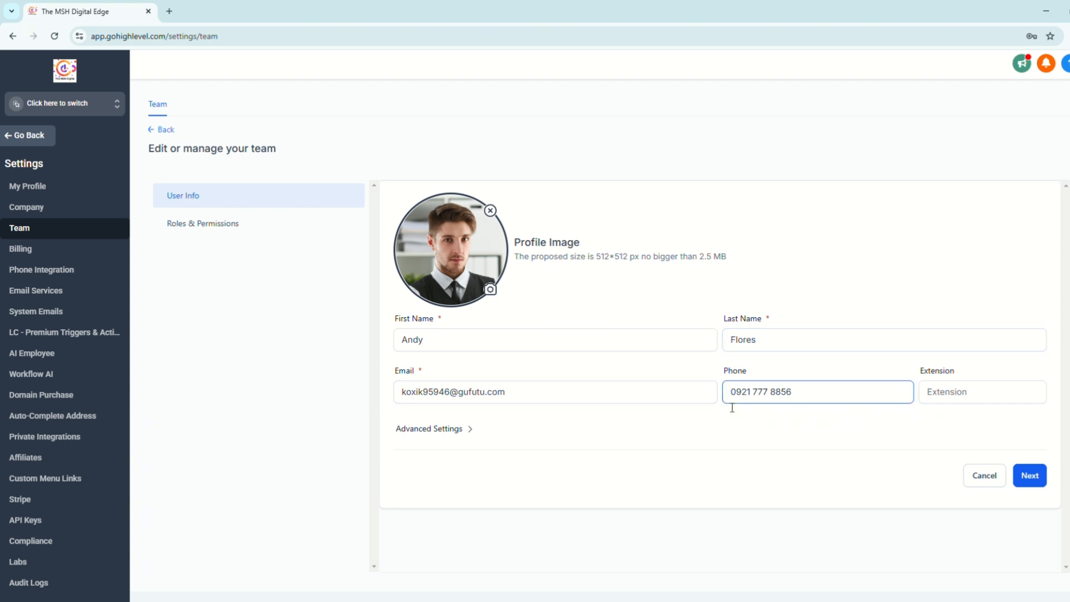
left_click(983, 393)
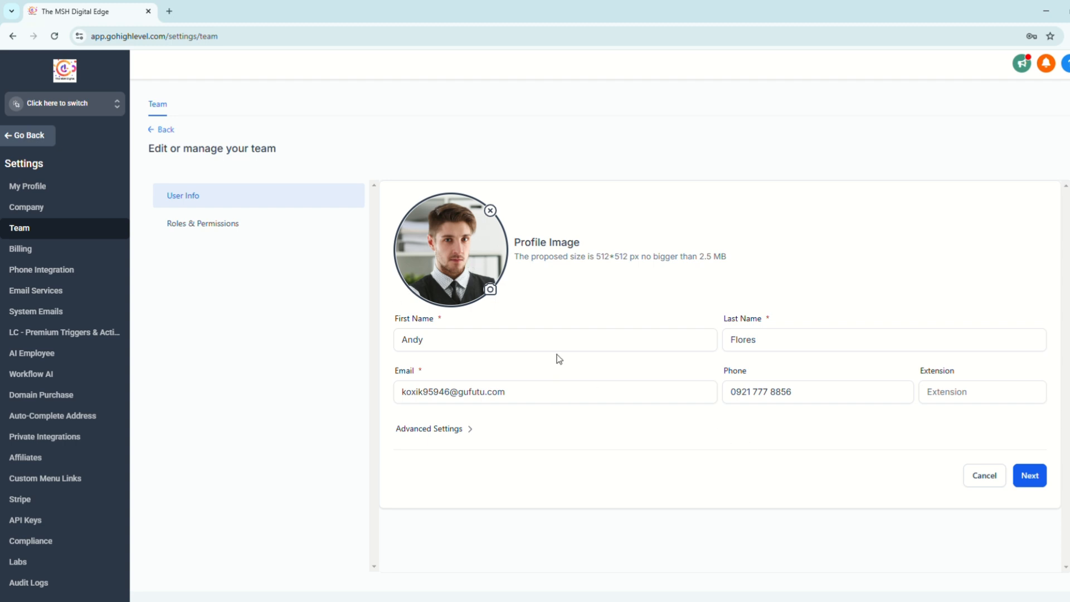
left_click(430, 428)
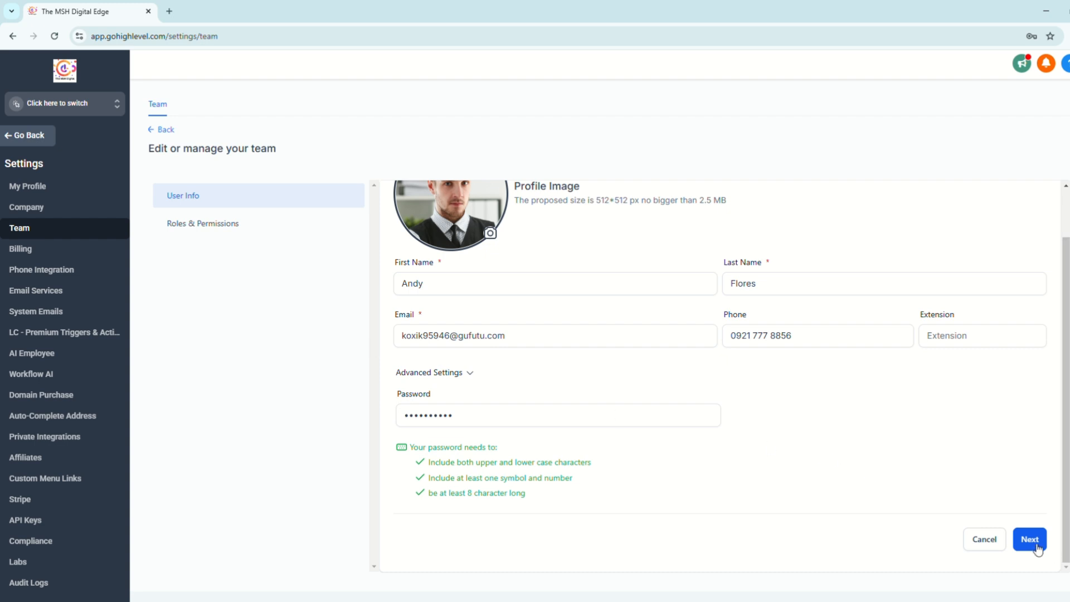
Move to Roles & Permissions and set the User Type to Account
left_click(1030, 540)
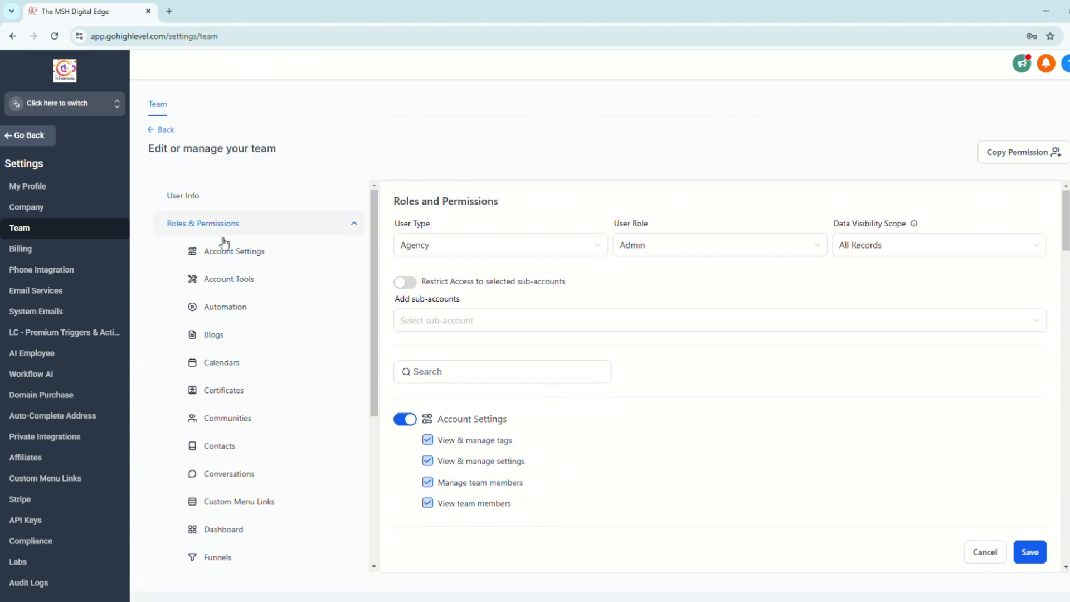
mouse_move(368, 241)
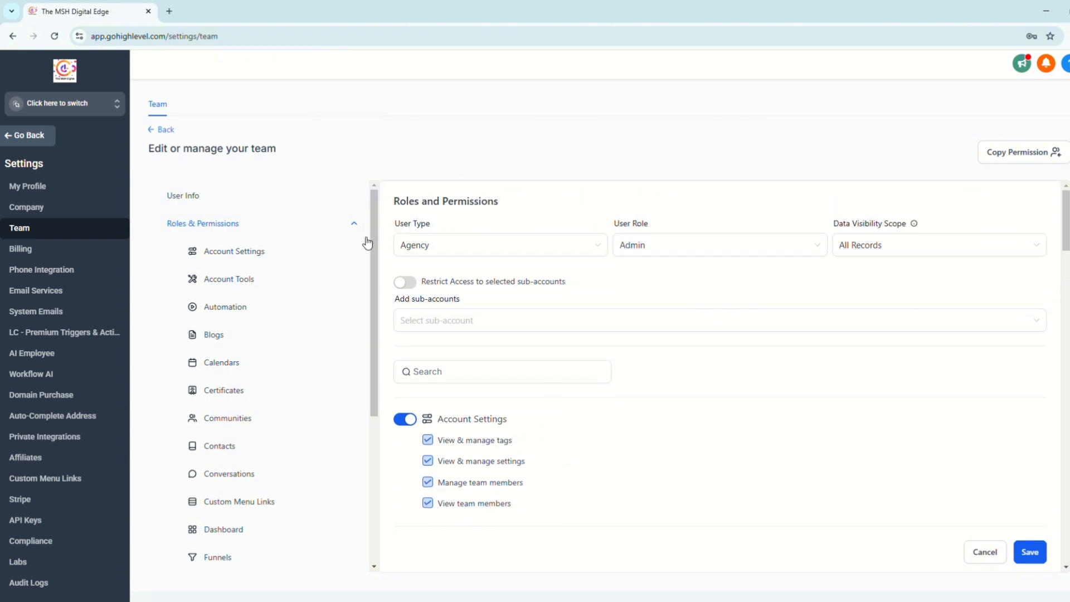
left_click(479, 245)
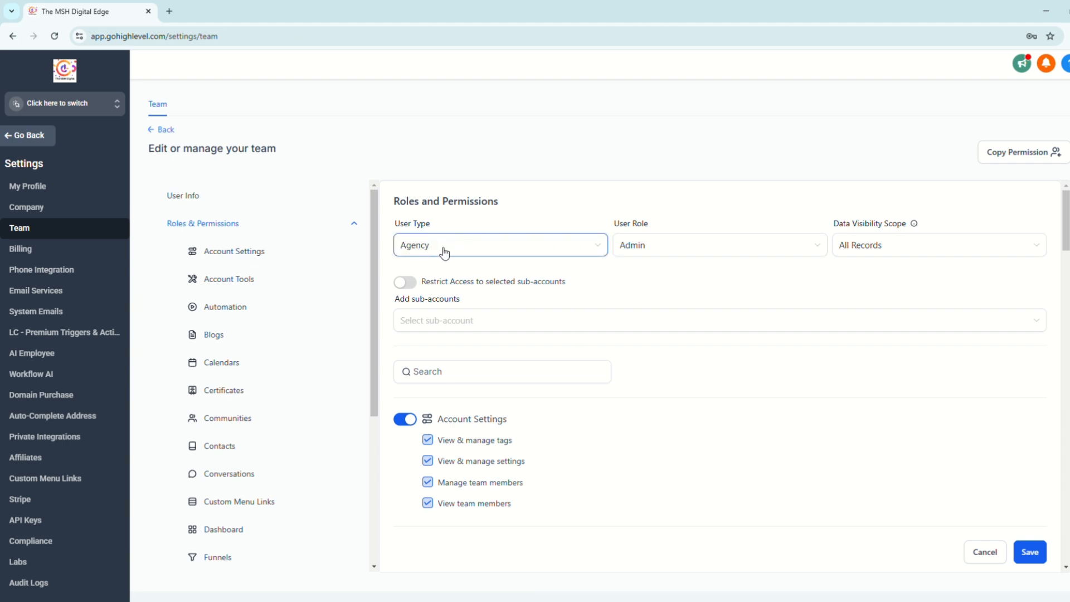
left_click(500, 244)
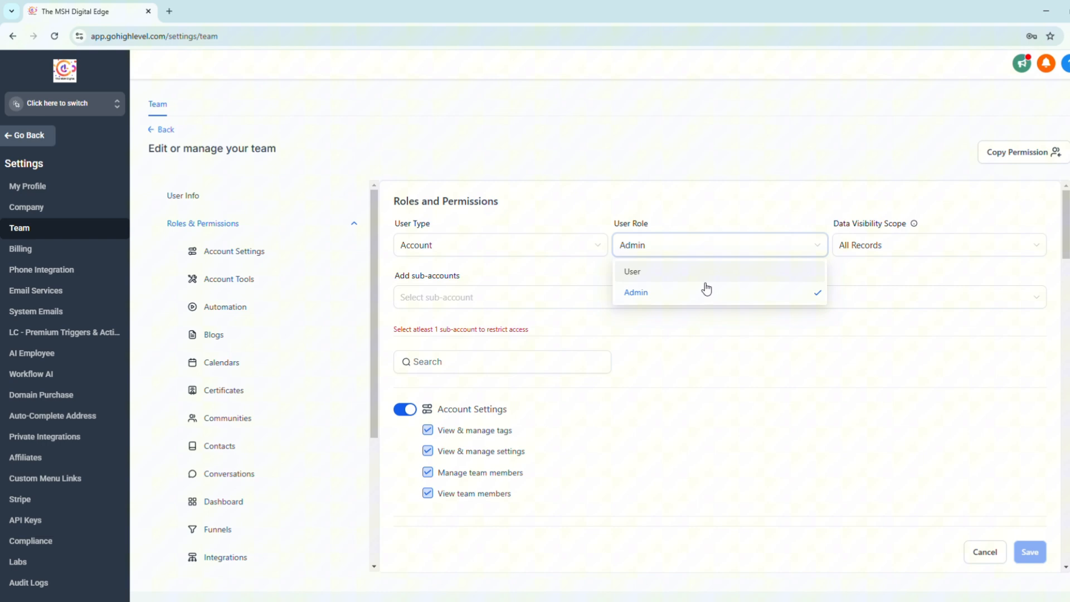
mouse_move(720, 277)
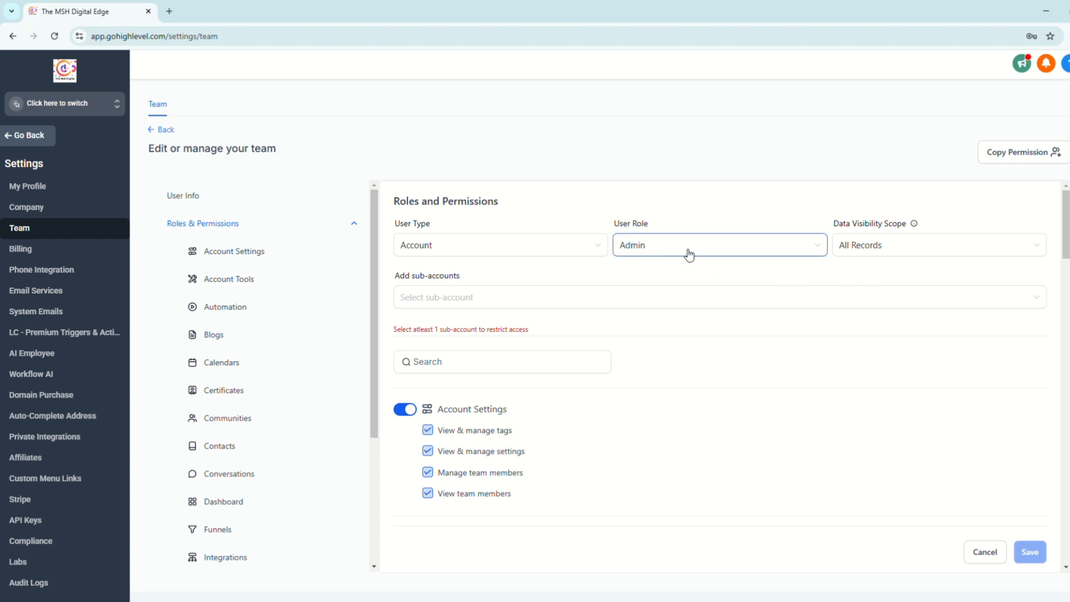
mouse_move(703, 253)
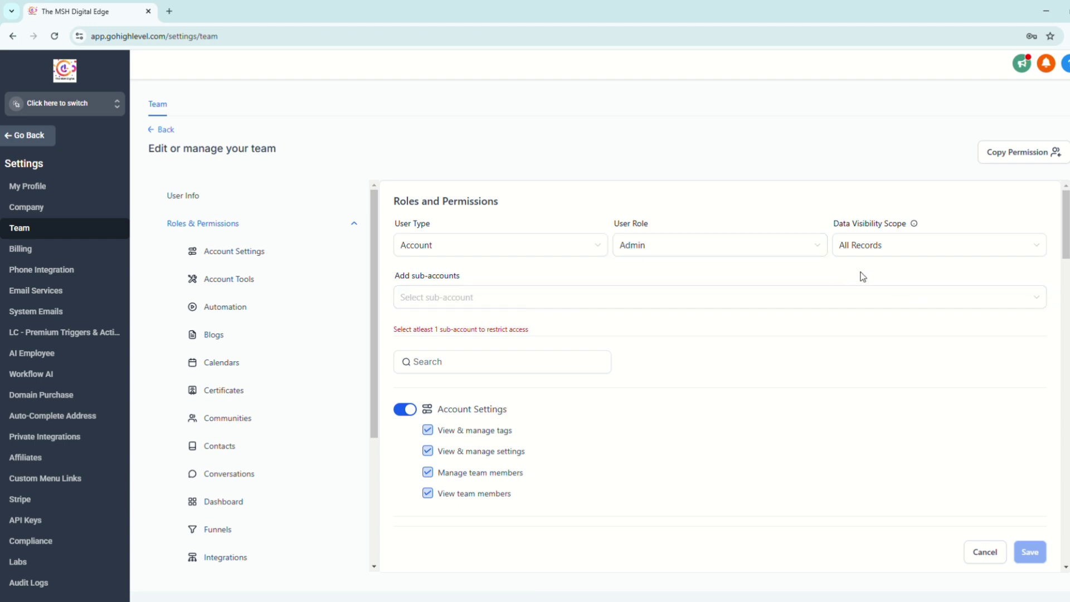
Keep Admin role with All Records visibility and add 619 Cafe & Bakery as the sub-account
left_click(938, 244)
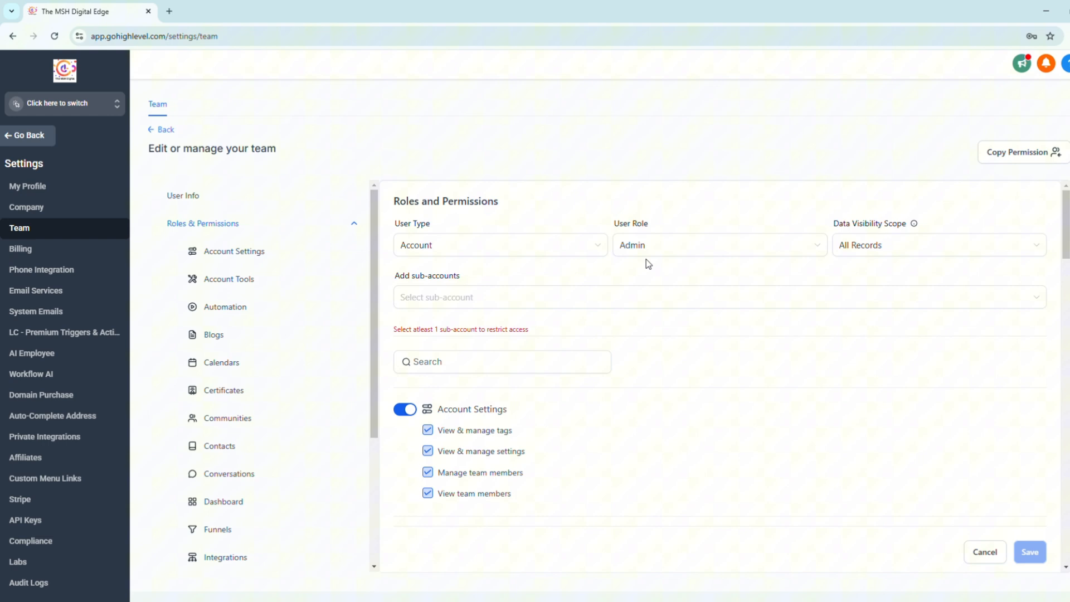
left_click(939, 245)
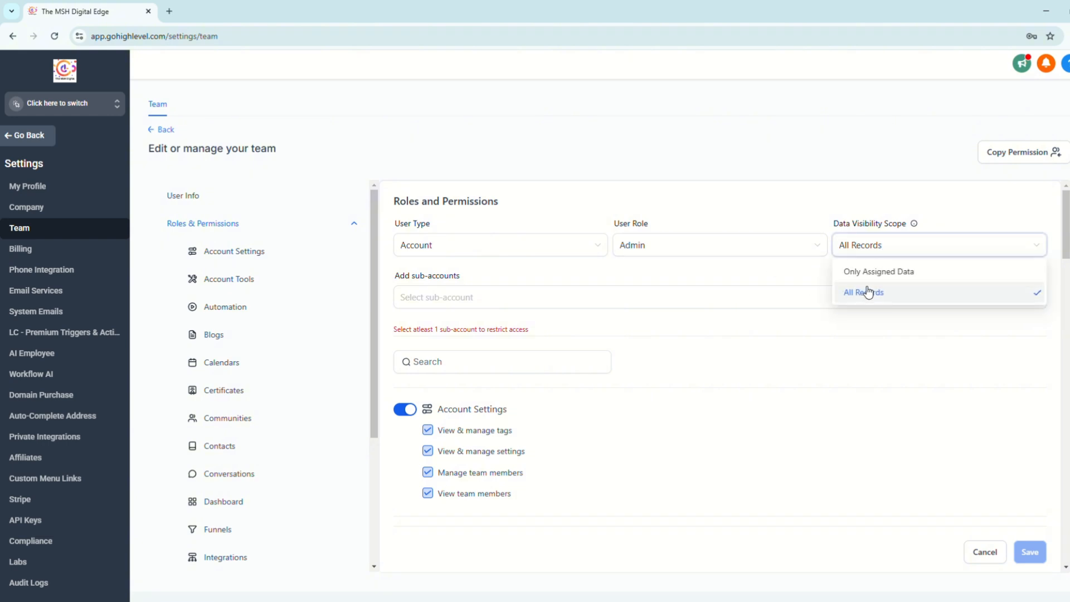
left_click(862, 292)
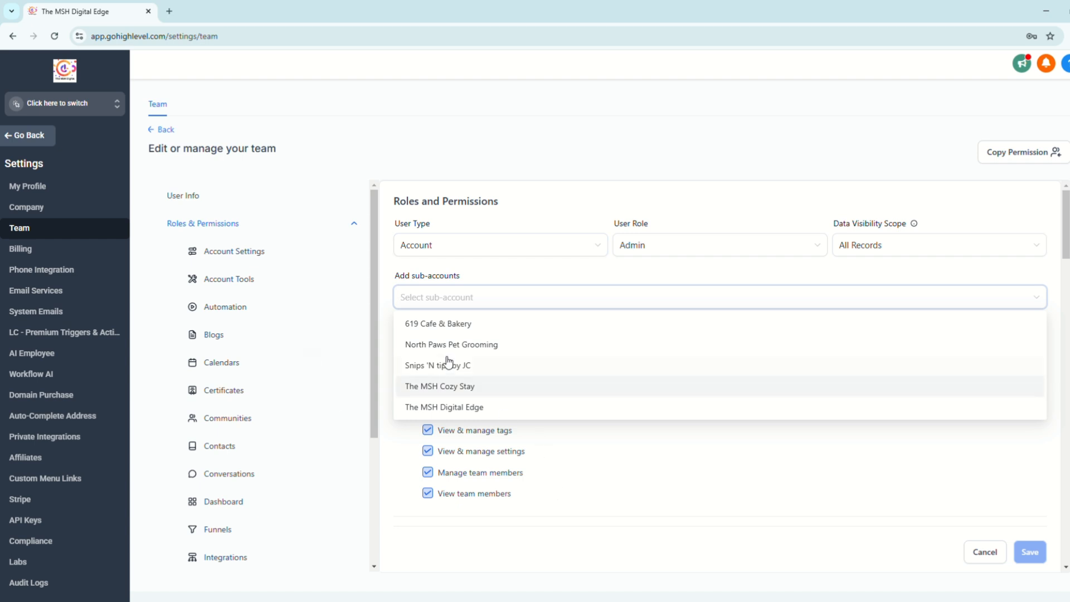
left_click(437, 324)
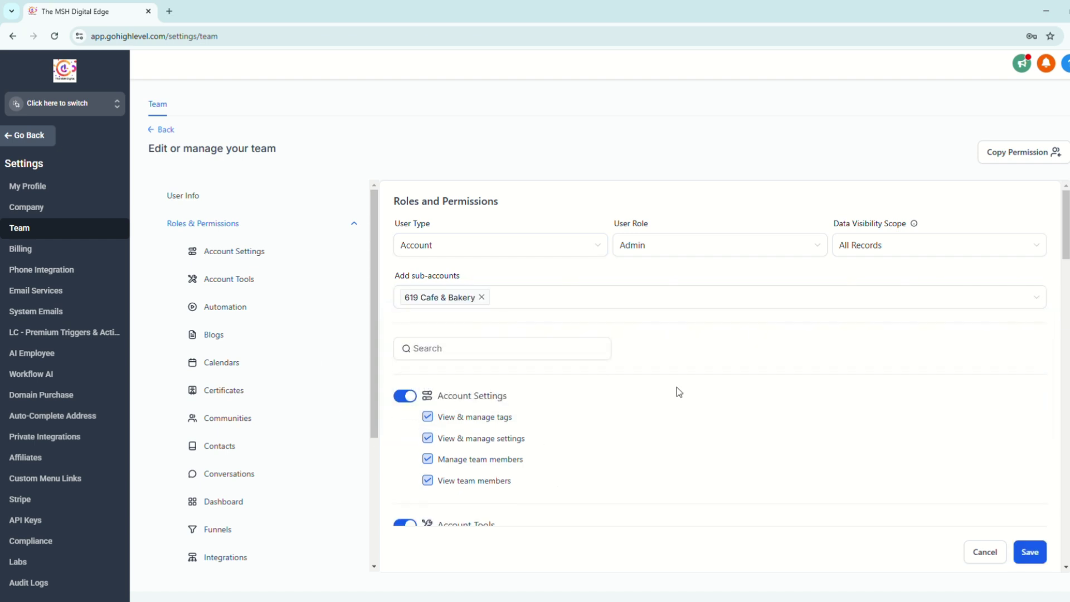
scroll("down", 3)
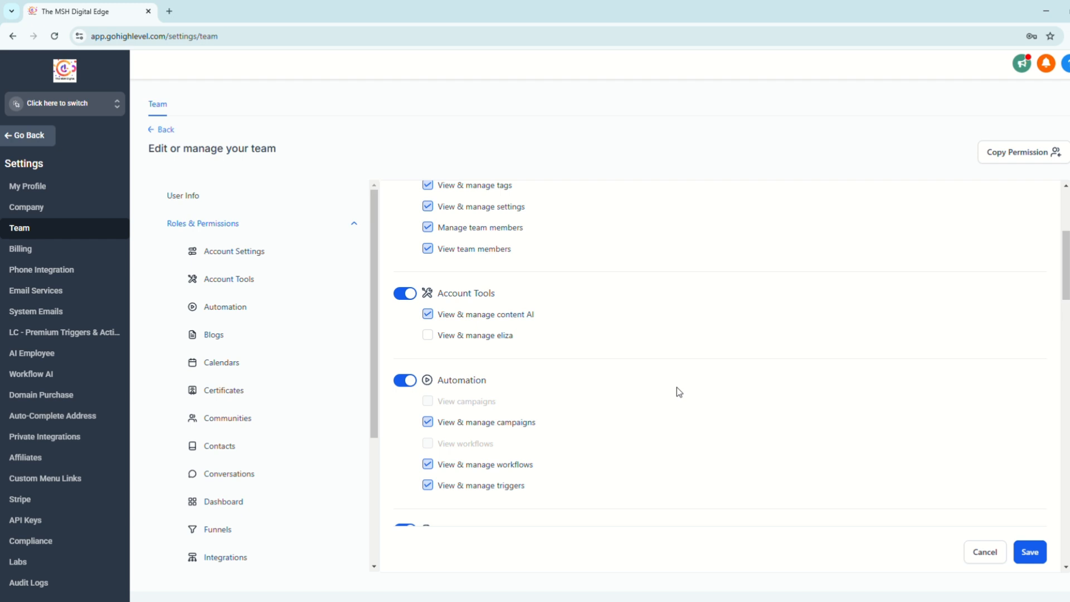
scroll("down", 3)
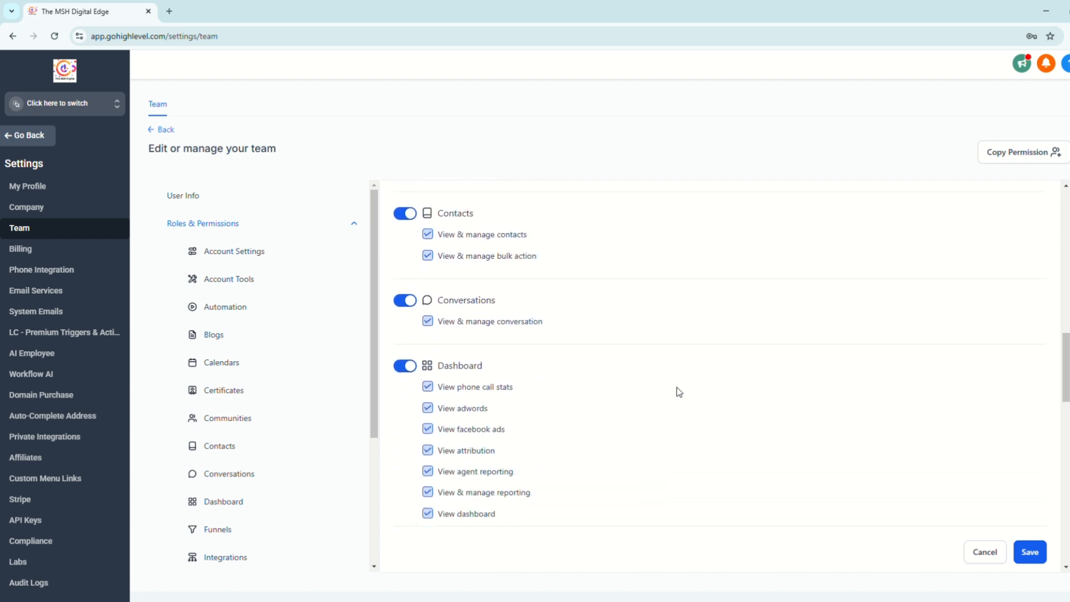
scroll("down", 3)
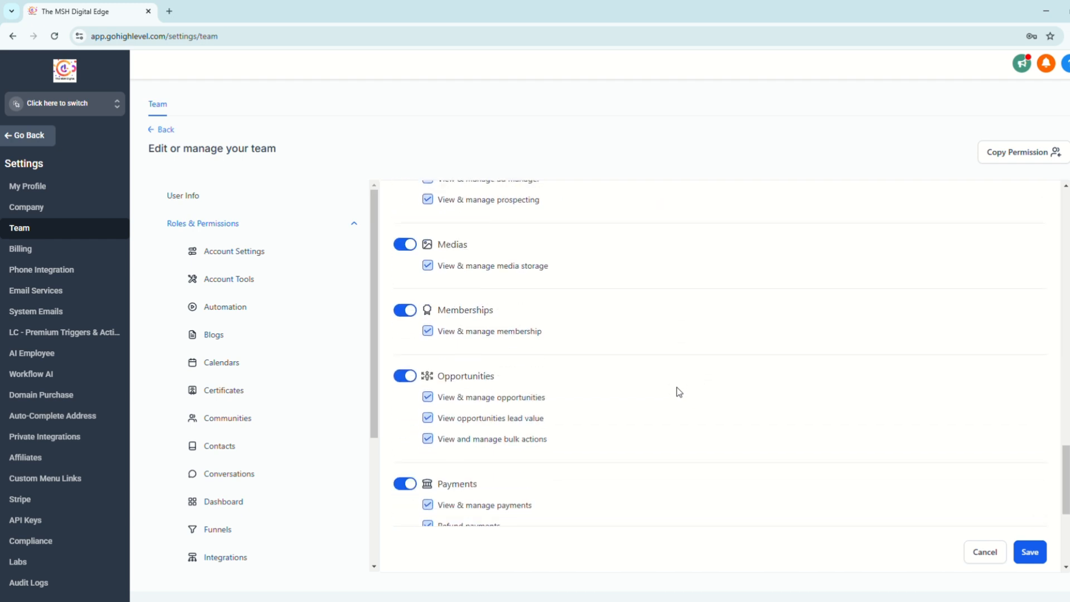
scroll("down", 3)
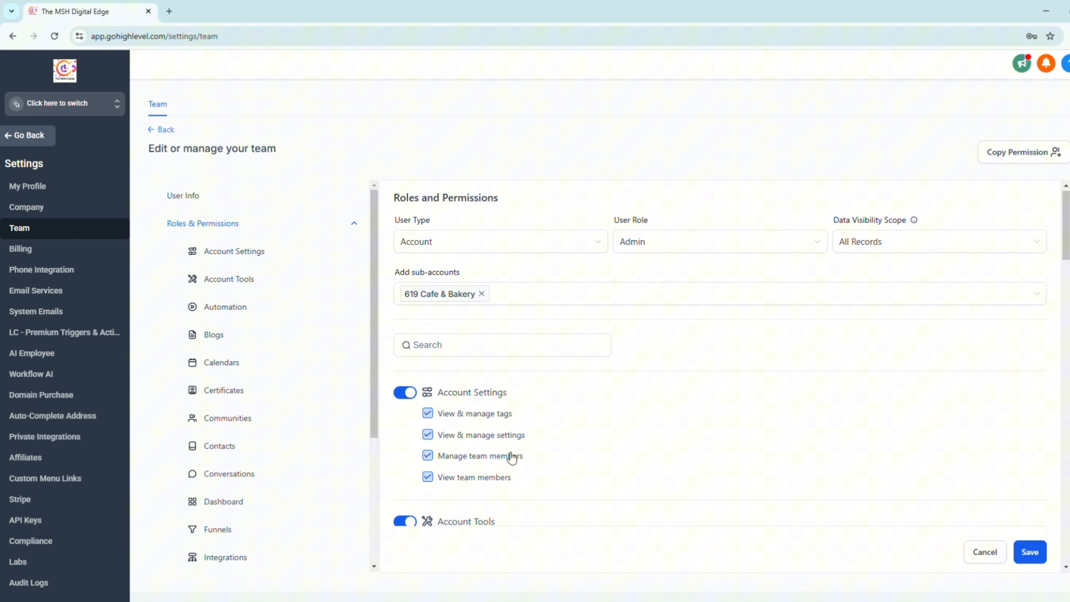
scroll("down", 3)
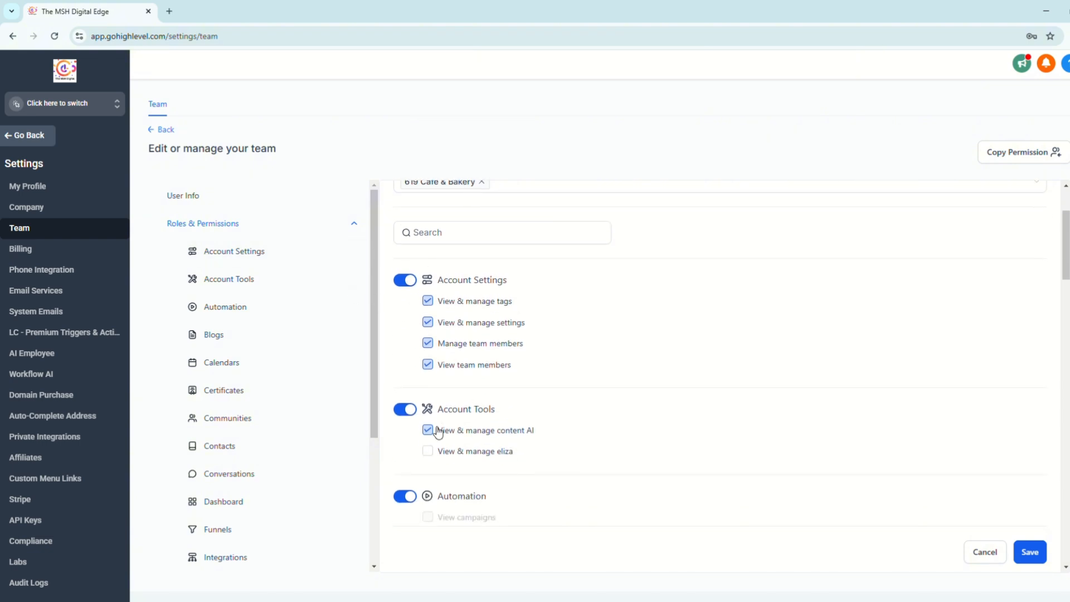
scroll("down", 3)
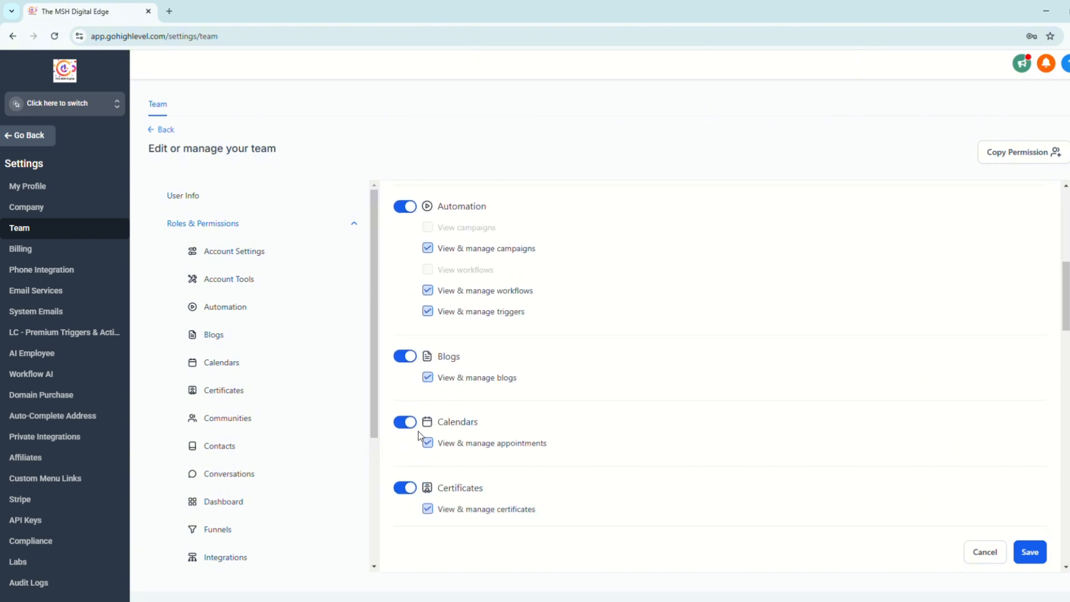
scroll("down", 3)
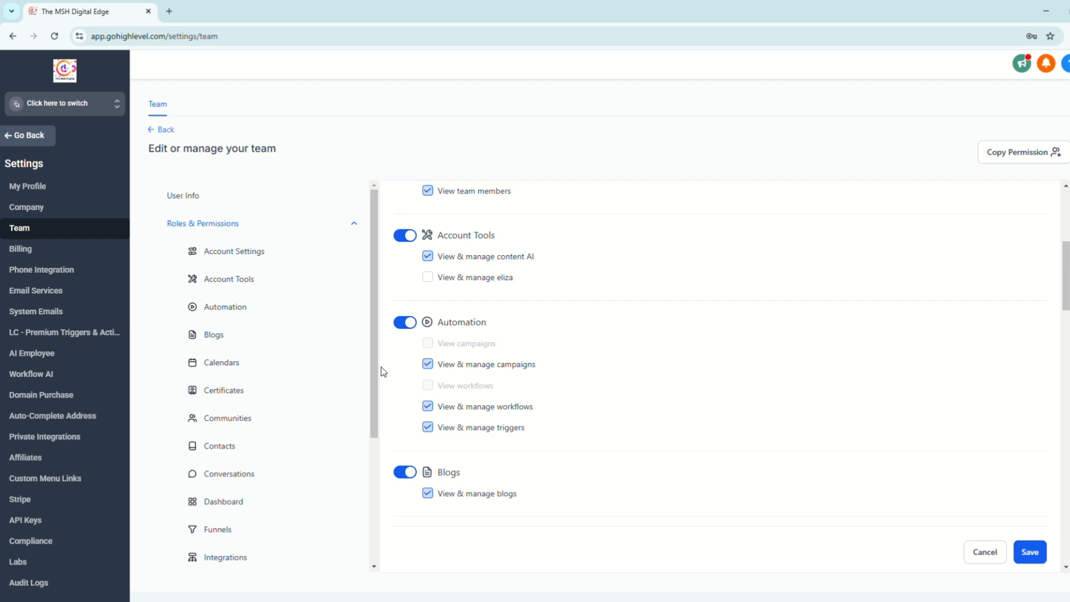
mouse_move(424, 377)
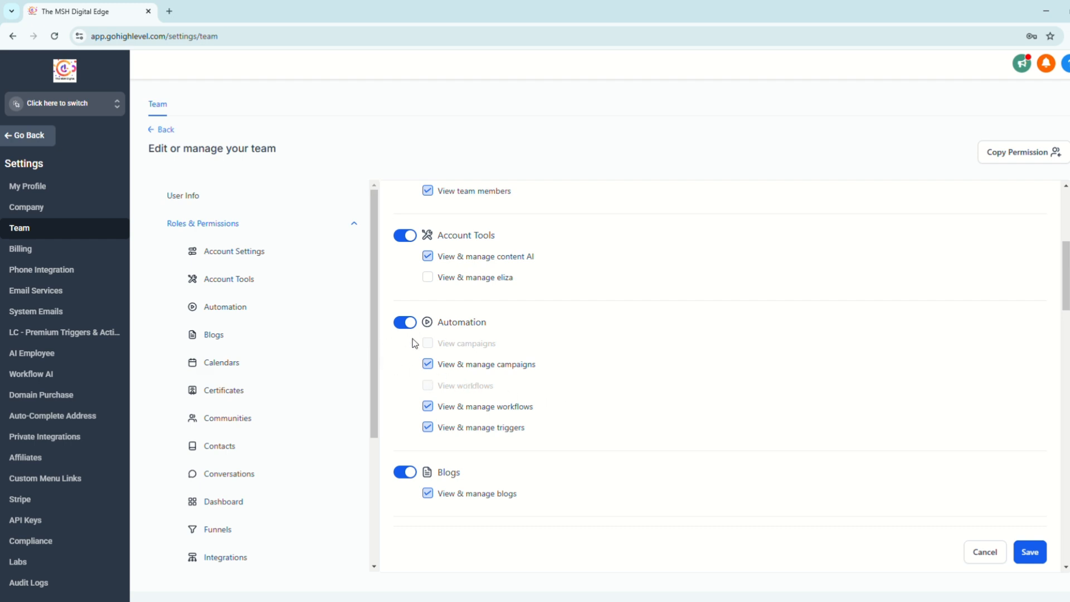
Set Automation to view and manage campaigns and workflows, then save the new user
left_click(404, 322)
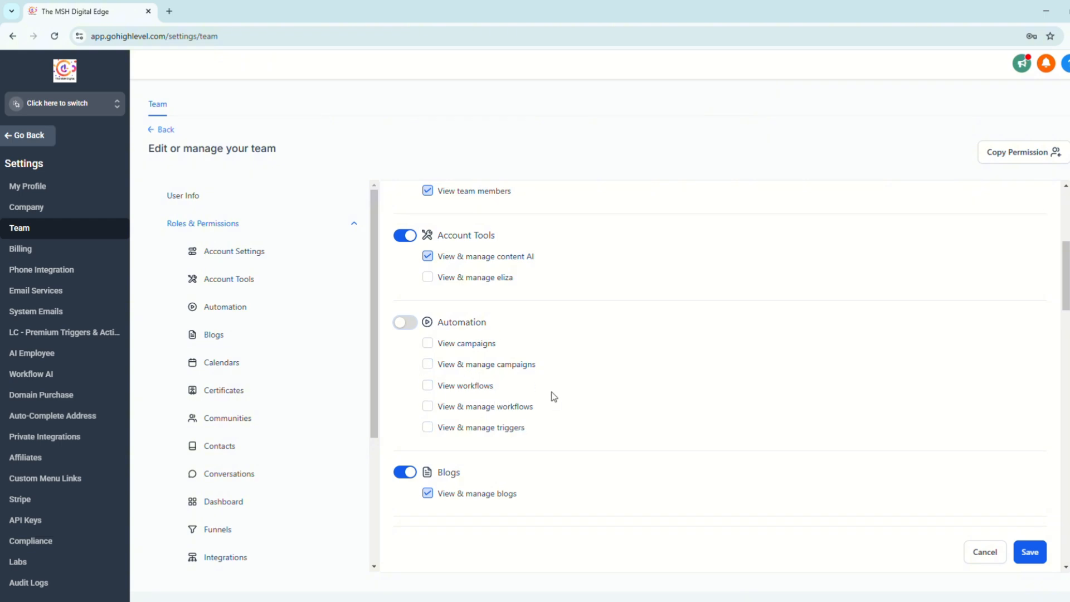
mouse_move(626, 387)
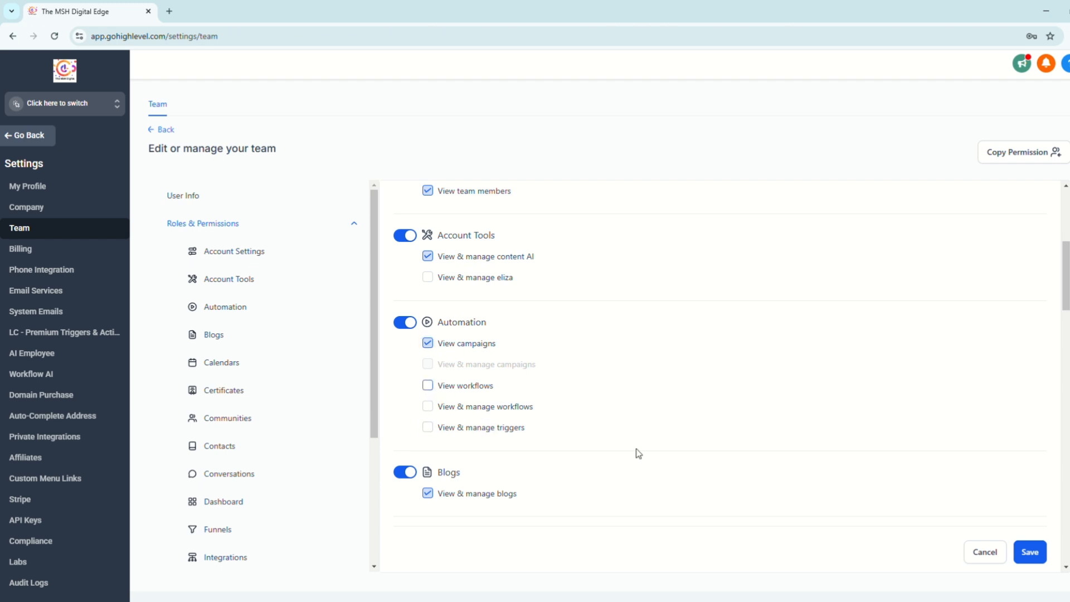
left_click(427, 386)
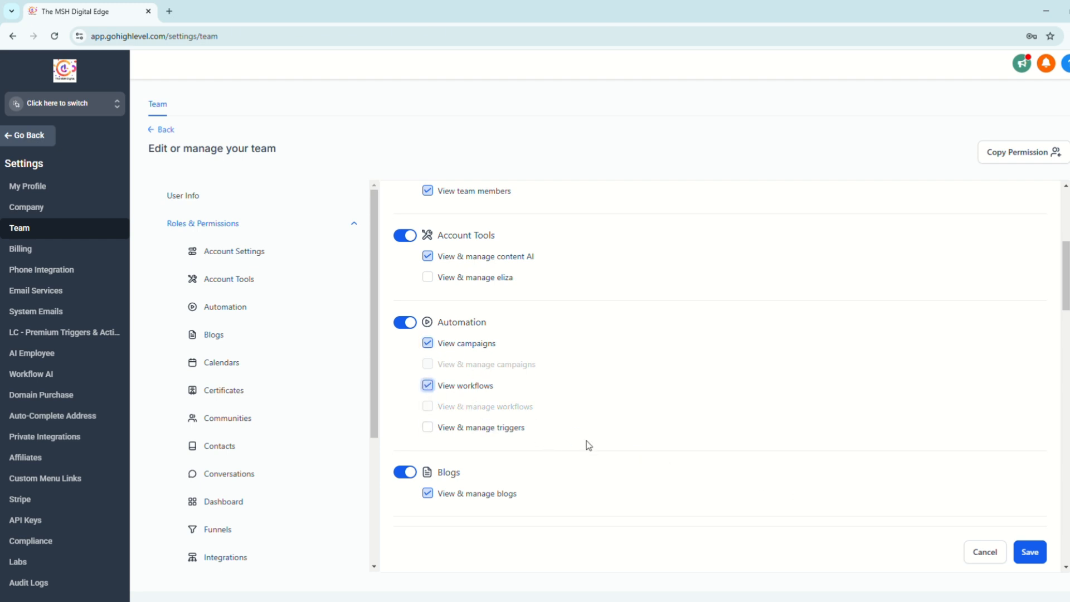
mouse_move(687, 447)
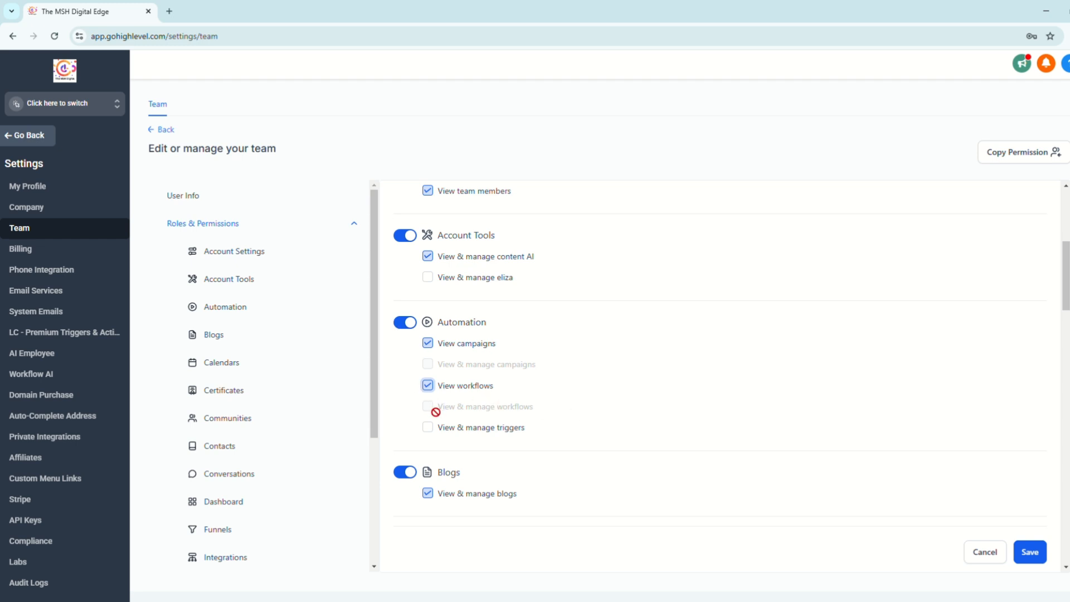
left_click(428, 363)
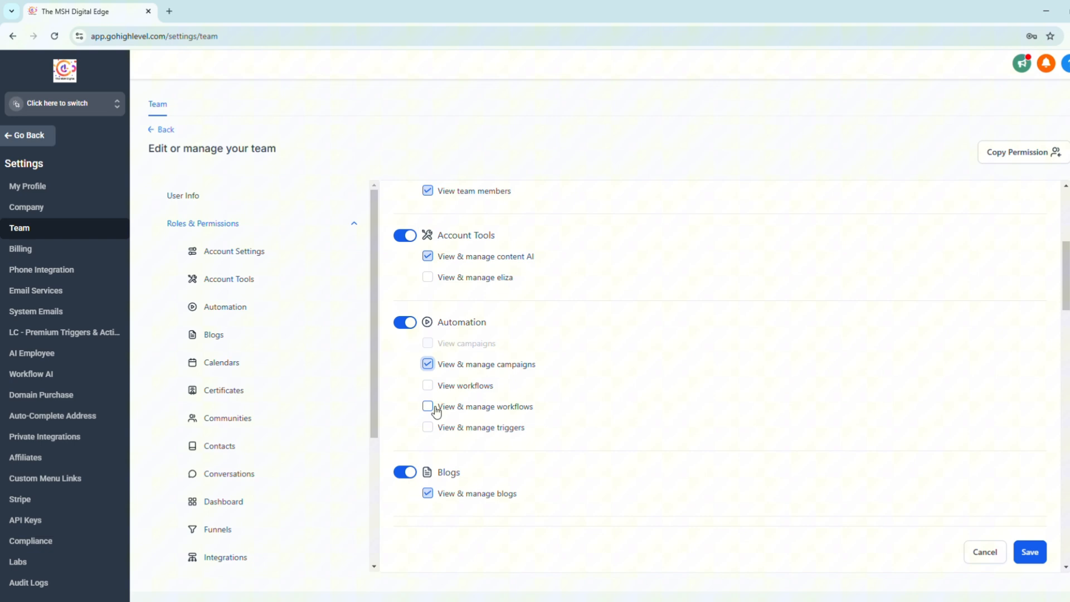
left_click(428, 405)
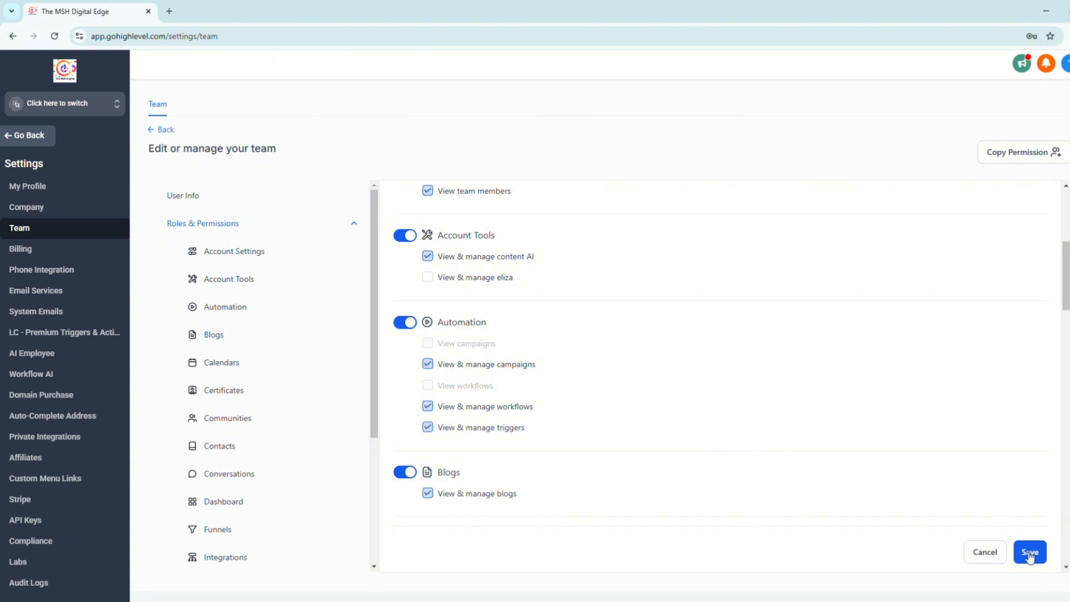
left_click(1030, 552)
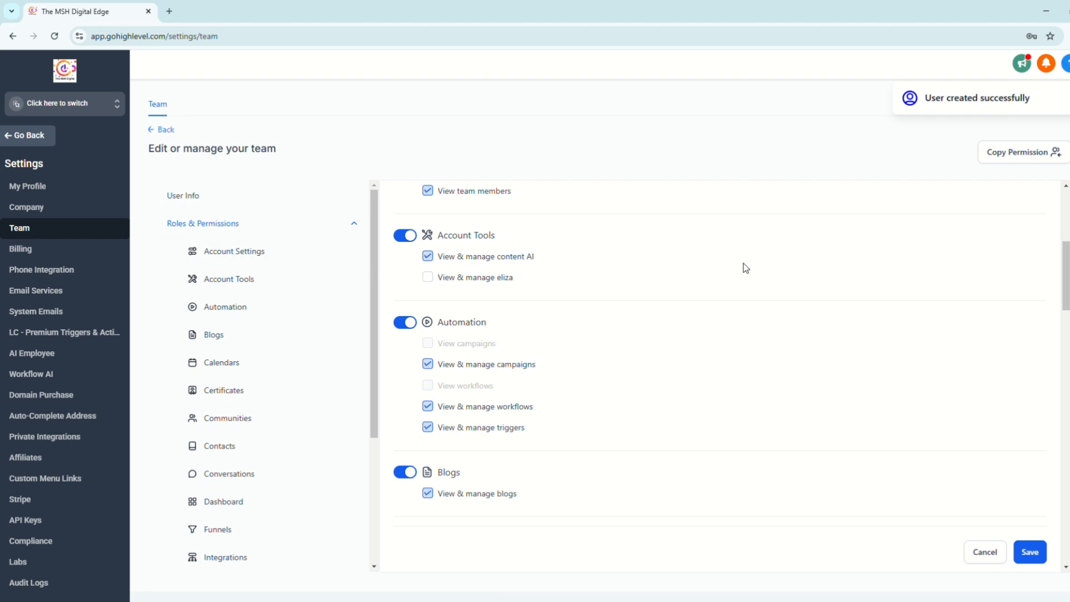
Return to the 619 Cafe & Bakery dashboard and open Settings > My Staff
left_click(64, 102)
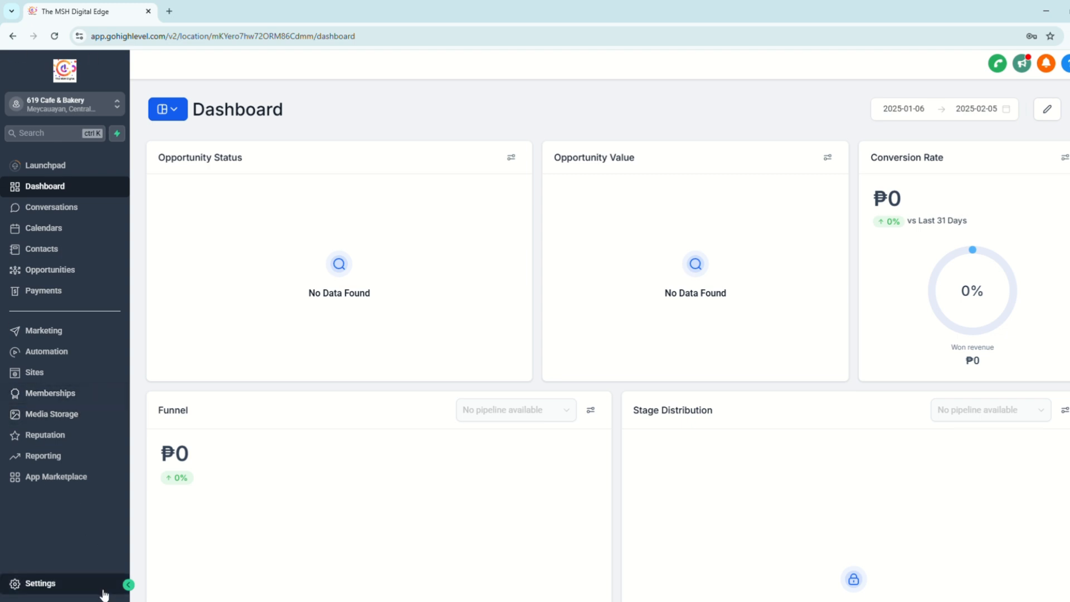
left_click(40, 584)
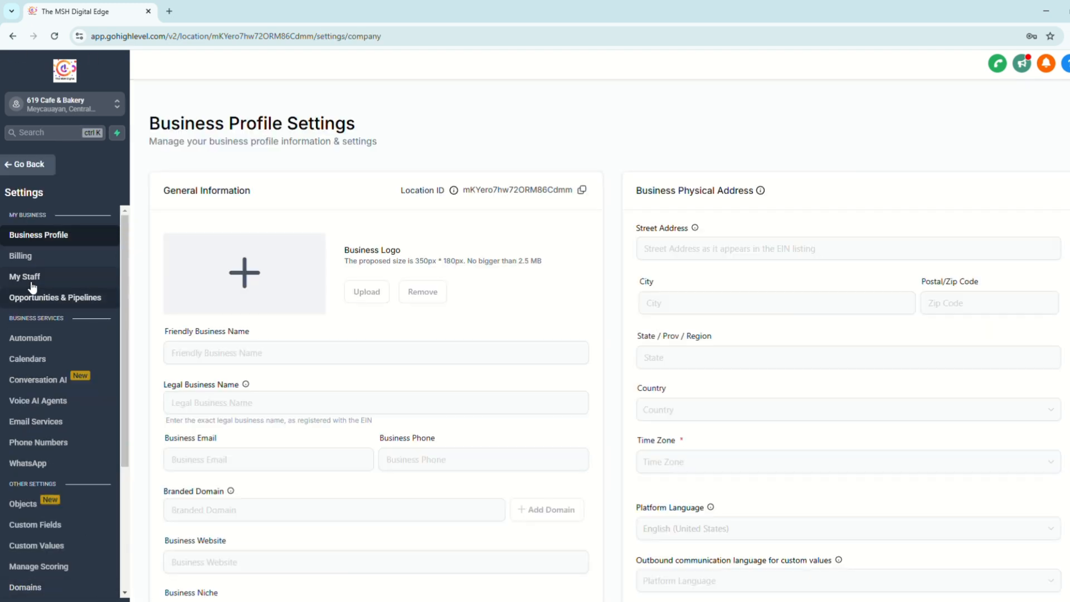
left_click(25, 276)
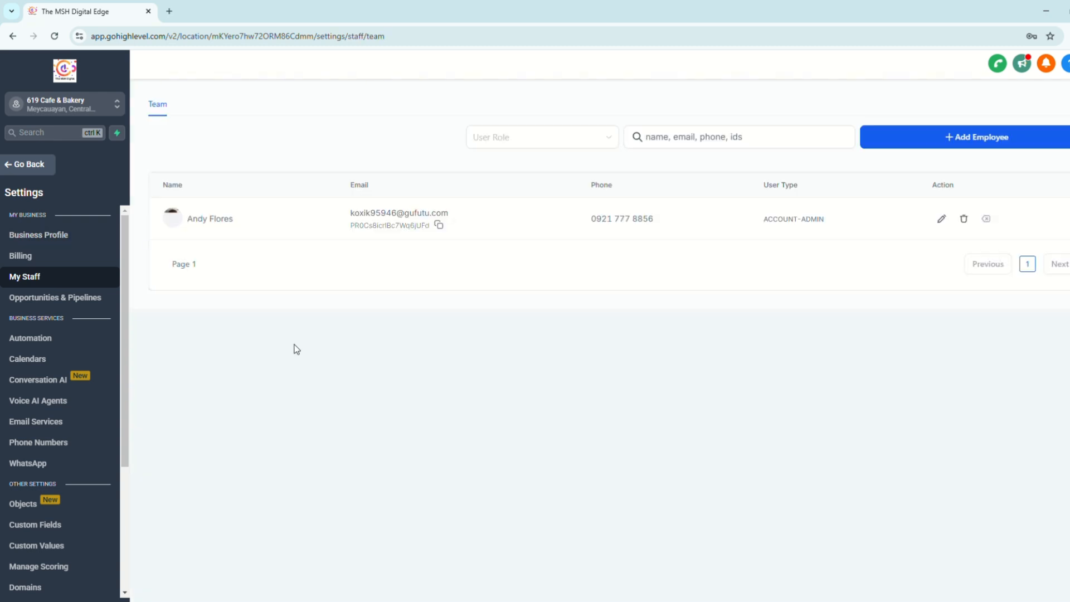
mouse_move(428, 235)
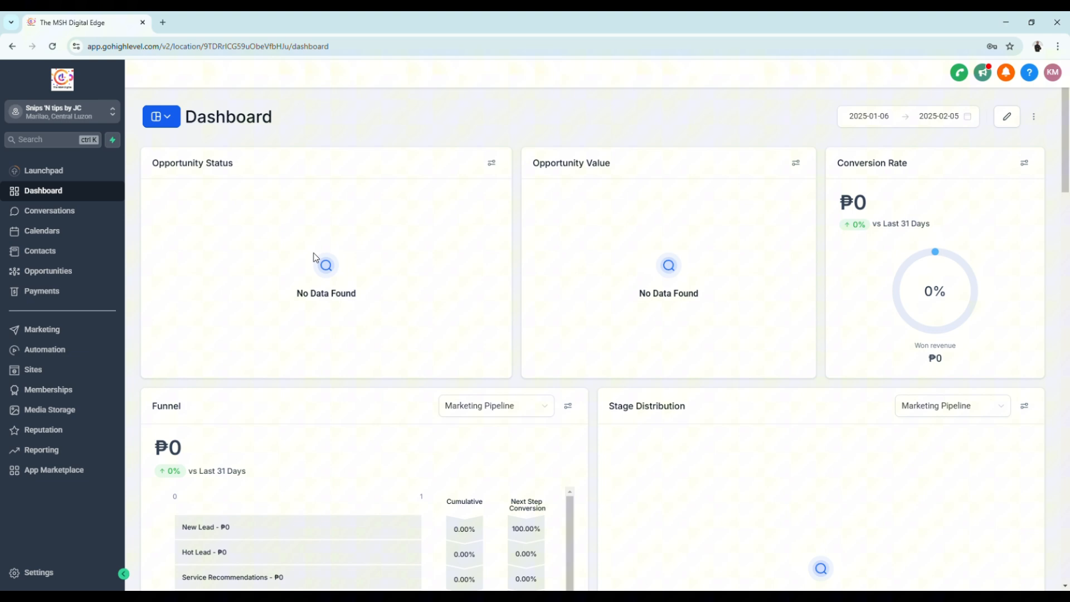
mouse_move(443, 268)
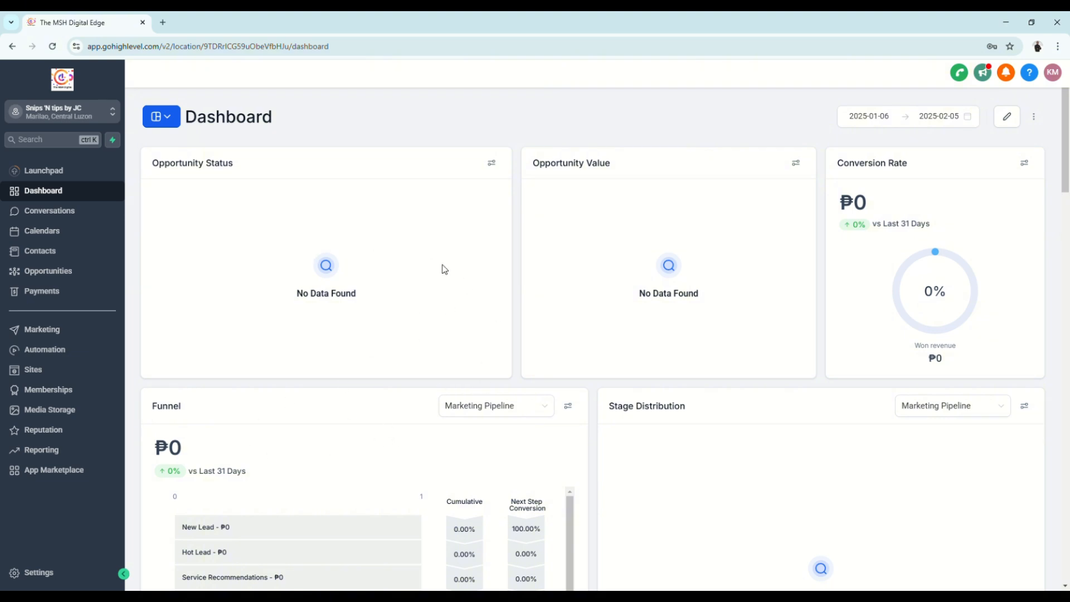
mouse_move(517, 379)
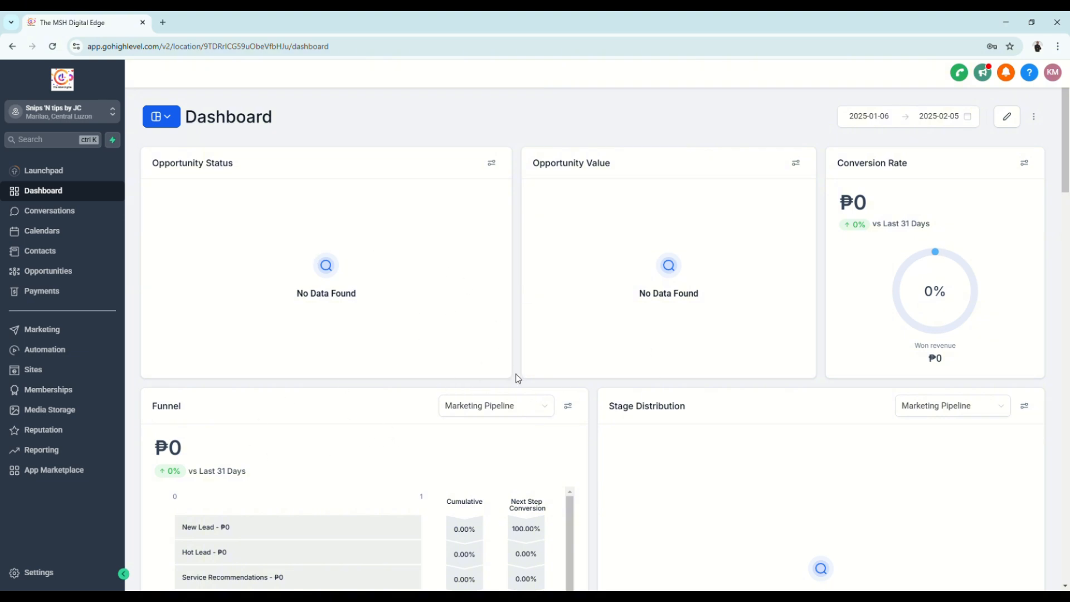
mouse_move(236, 412)
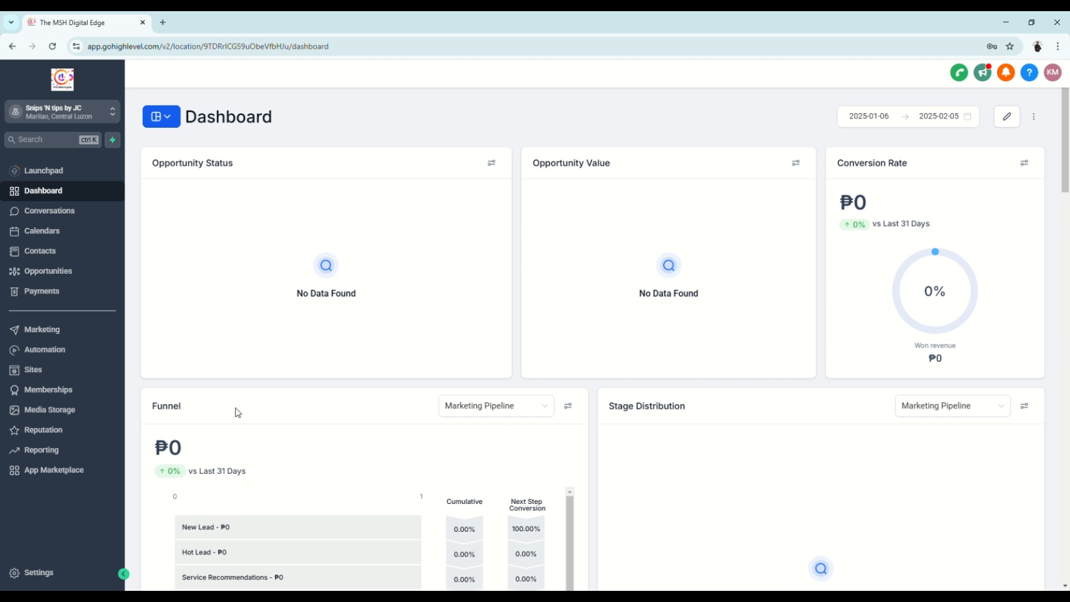
mouse_move(532, 370)
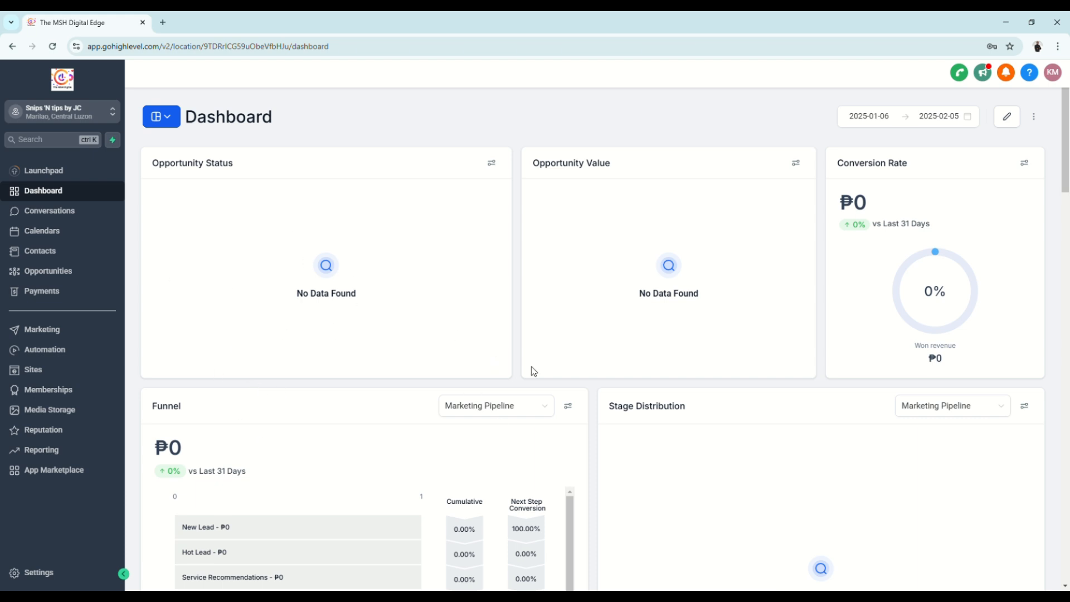
mouse_move(229, 356)
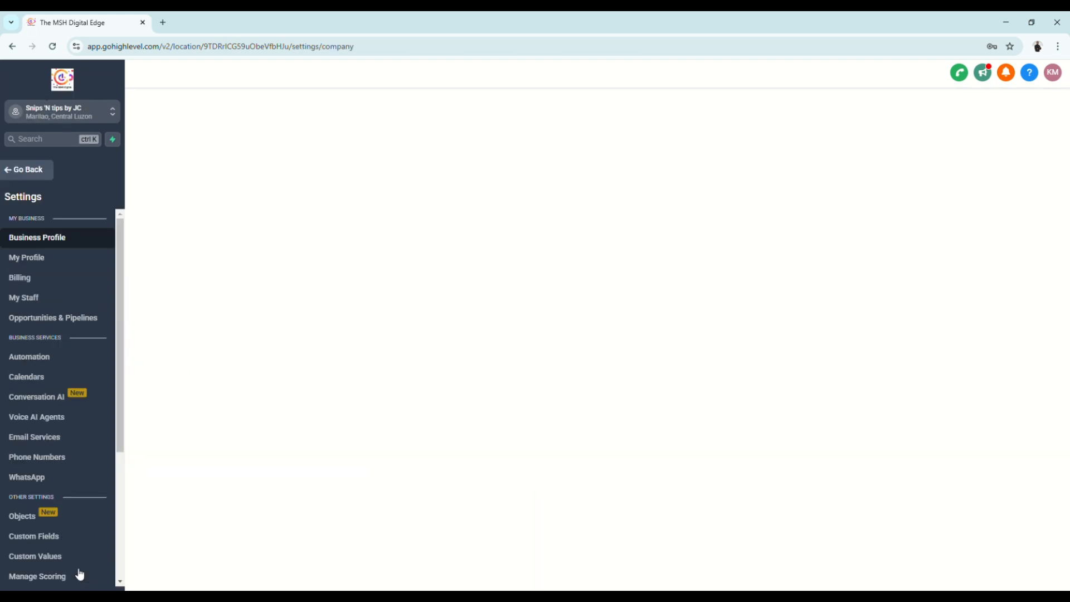
From the client's login open My Staff for Snips 'N tips by JC and start Add Employee
left_click(23, 297)
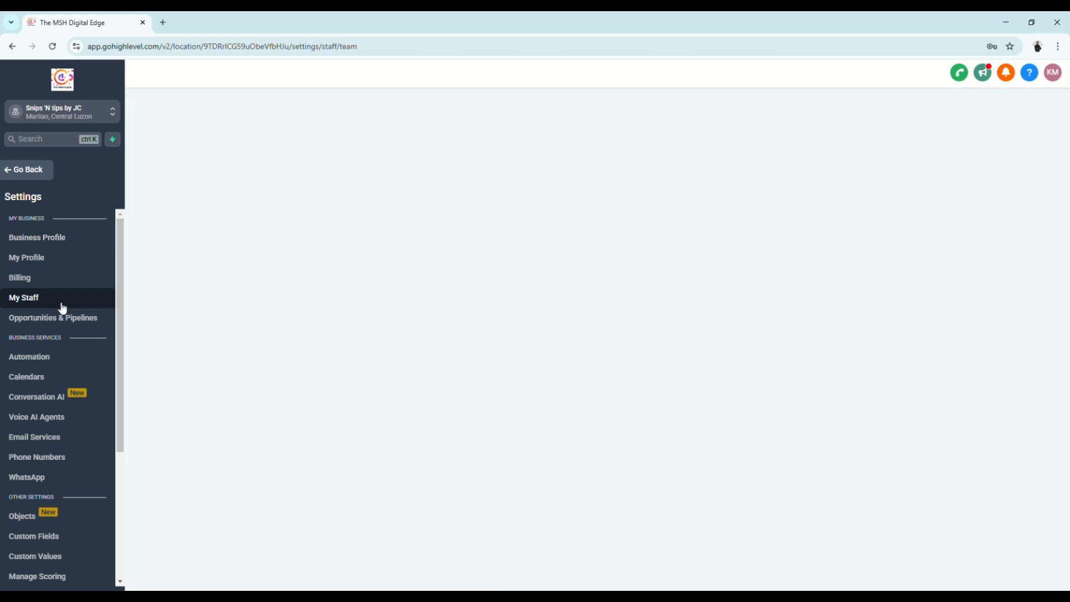
left_click(24, 297)
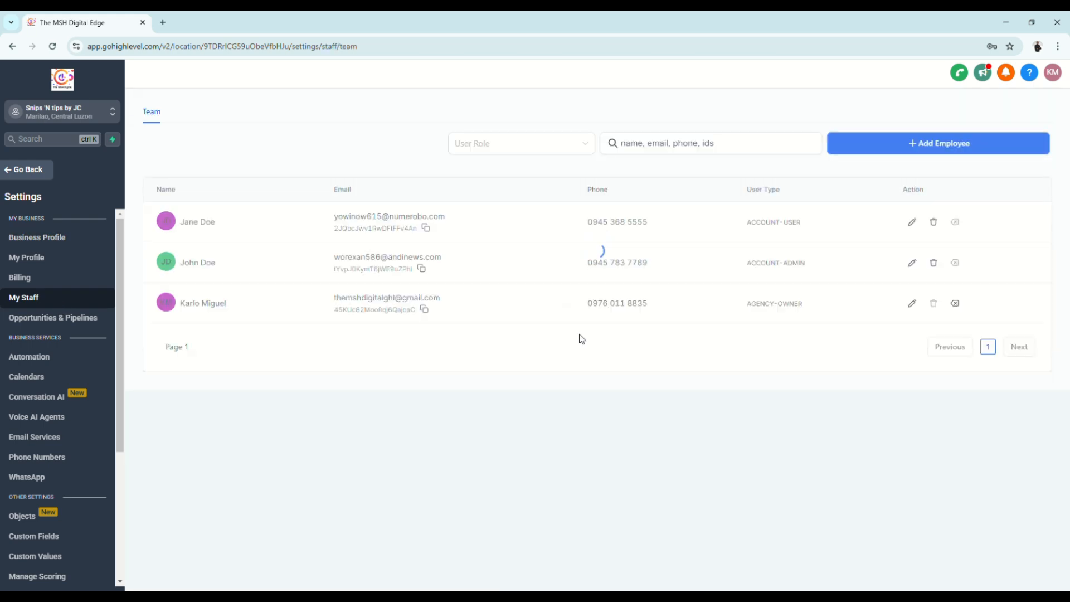
left_click(912, 304)
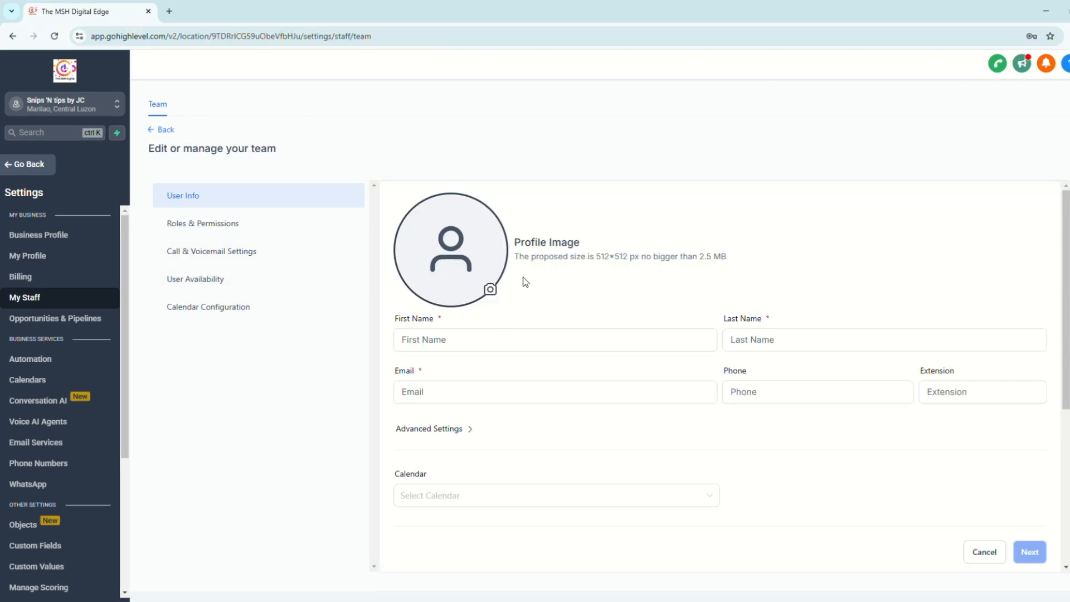
mouse_move(241, 274)
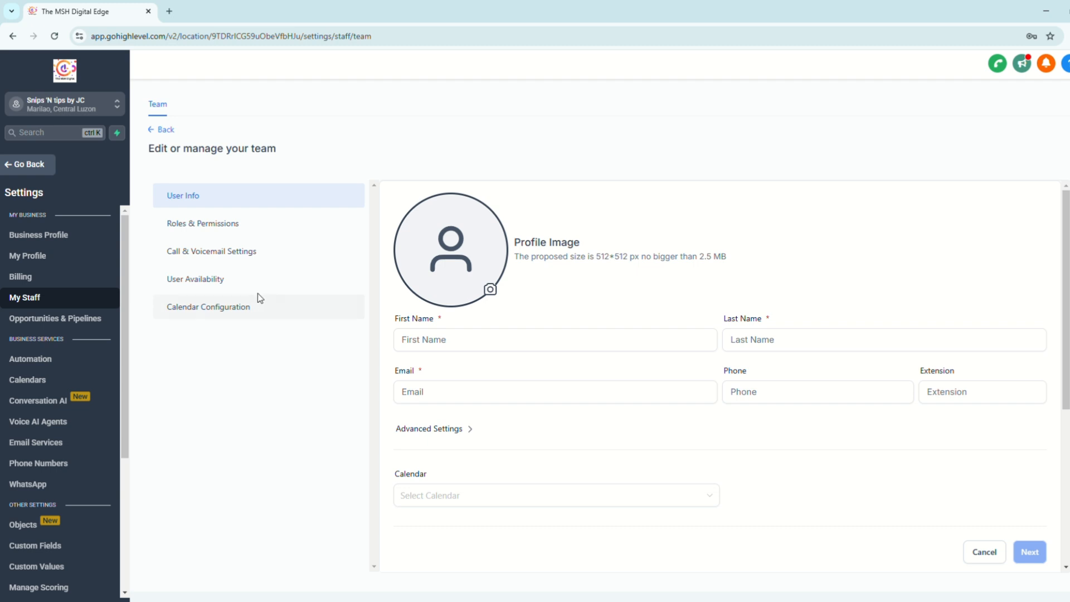
mouse_move(290, 291)
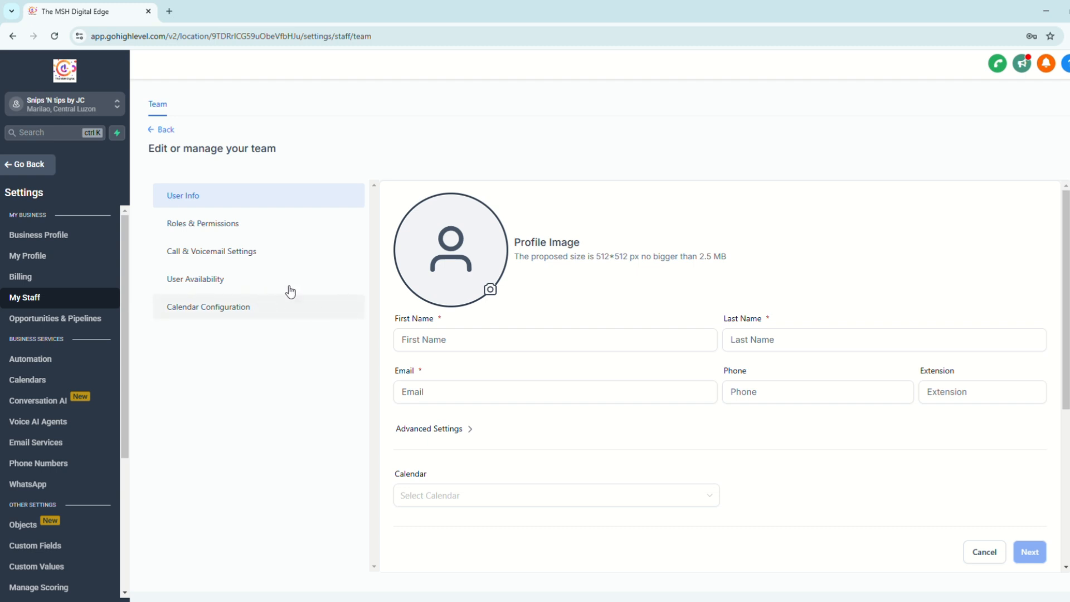
Review the form's User Info, Roles & Permissions, Call & Voicemail and User Availability sections
left_click(203, 222)
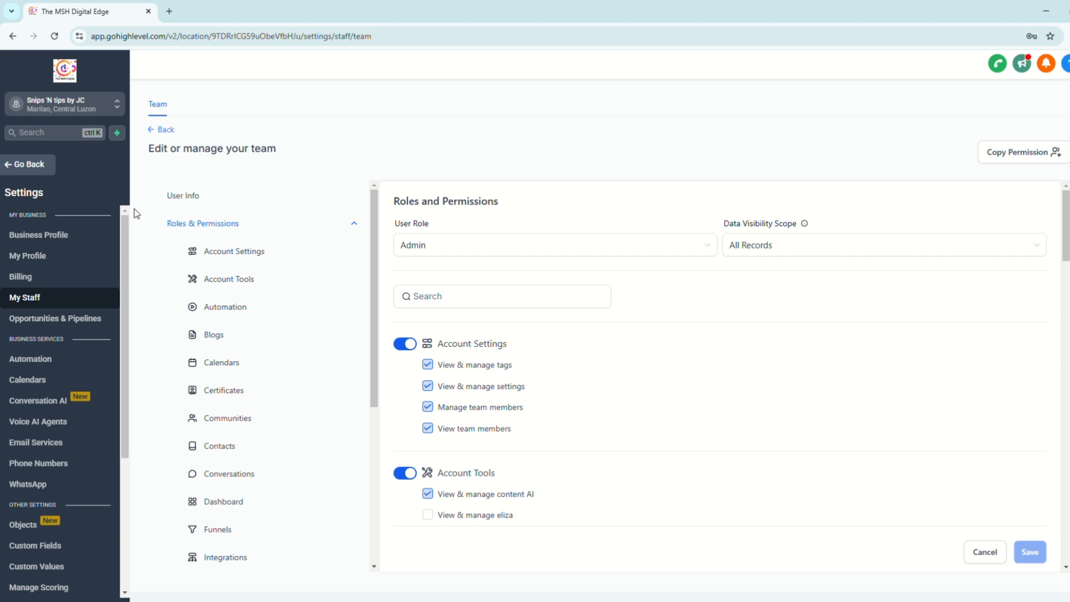
left_click(183, 195)
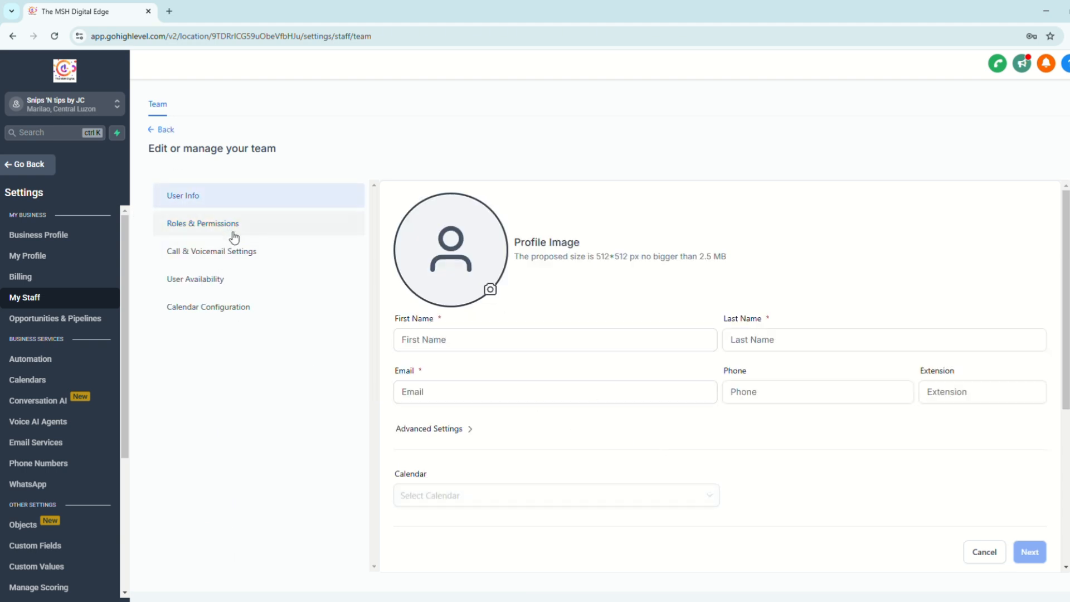
left_click(203, 223)
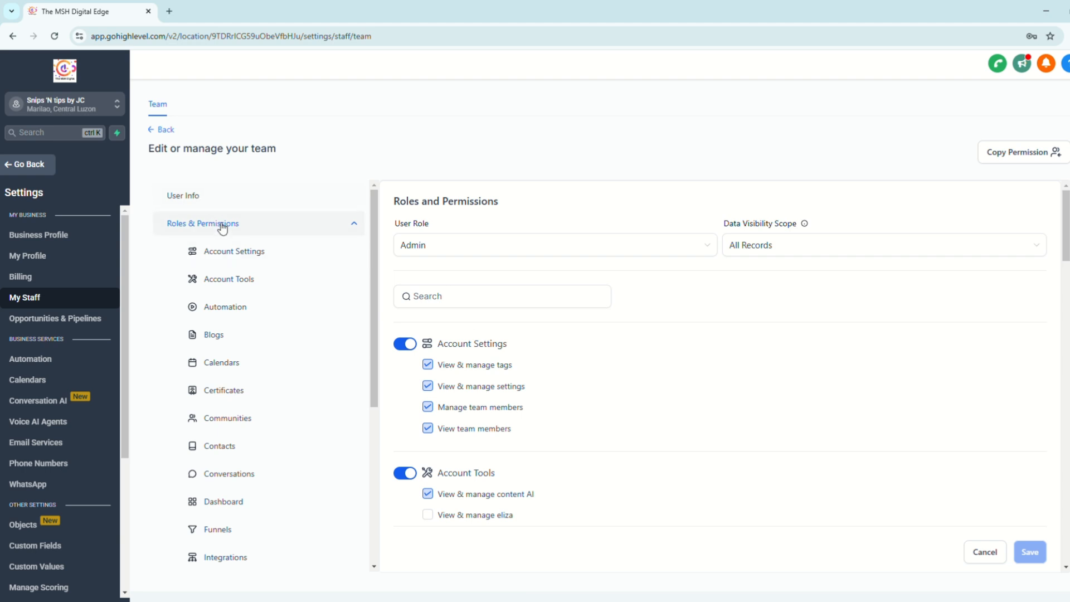
left_click(203, 223)
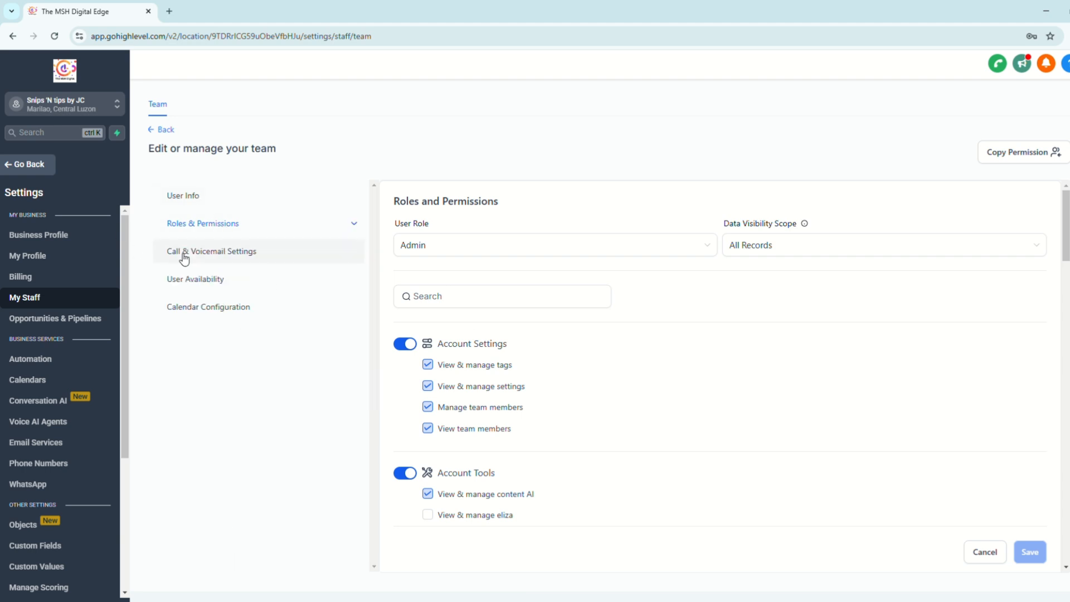
left_click(211, 252)
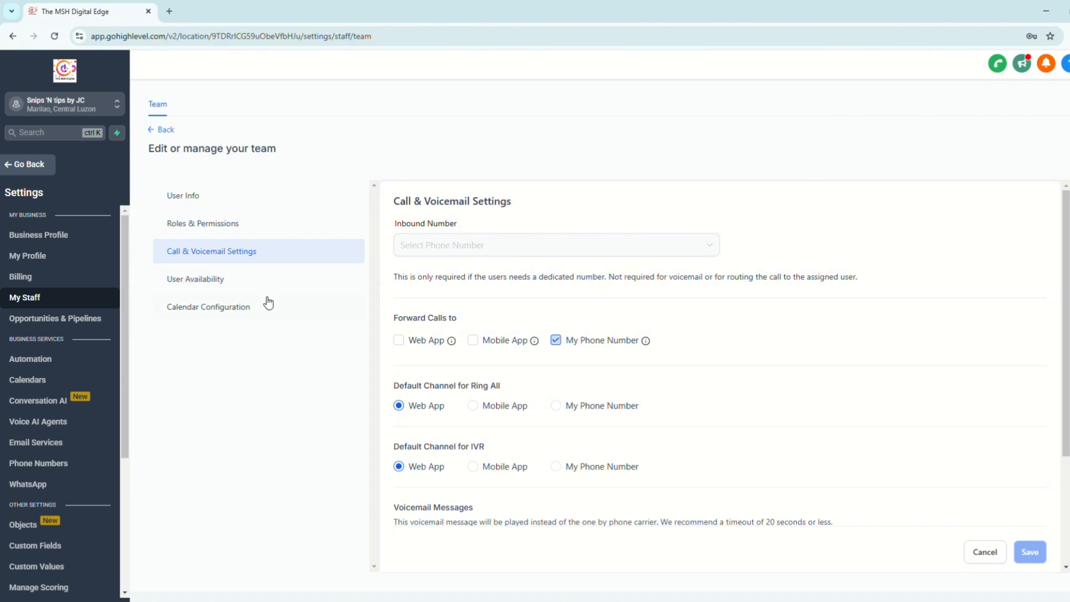
left_click(195, 278)
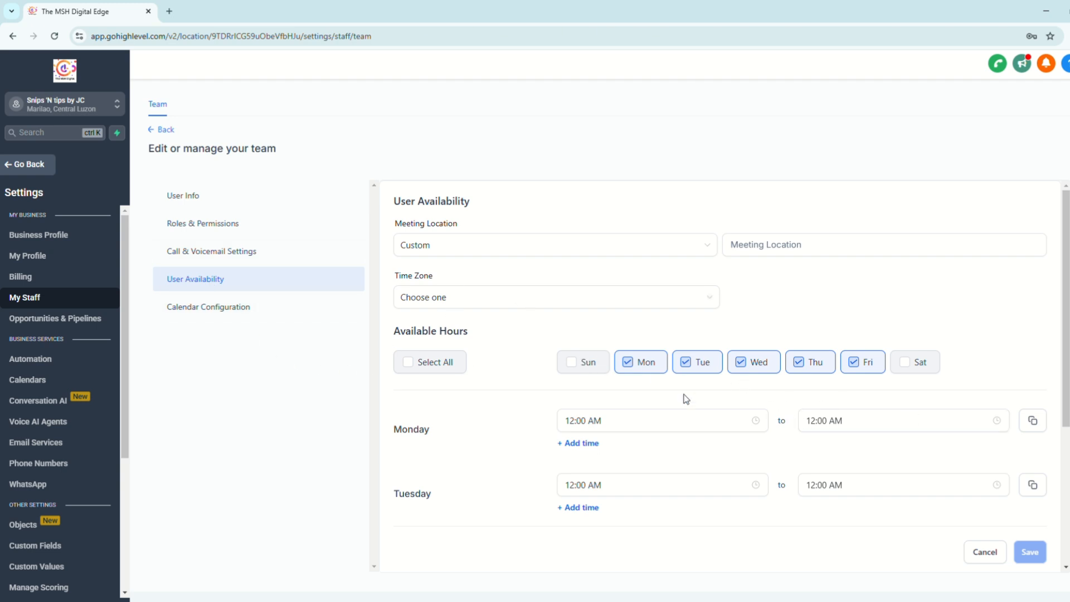
mouse_move(927, 368)
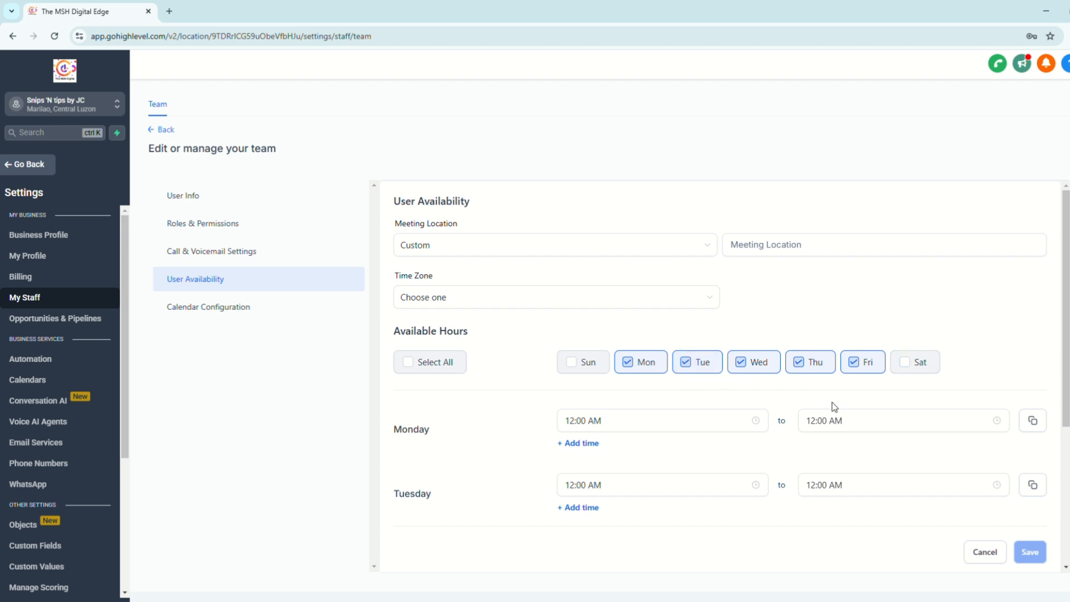
mouse_move(538, 356)
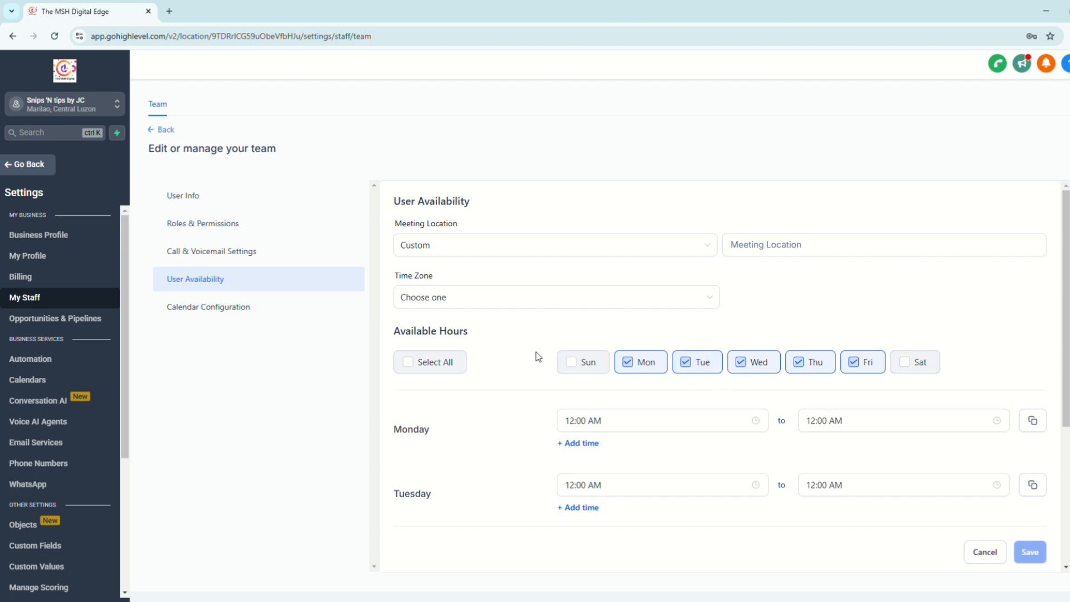
left_click(207, 306)
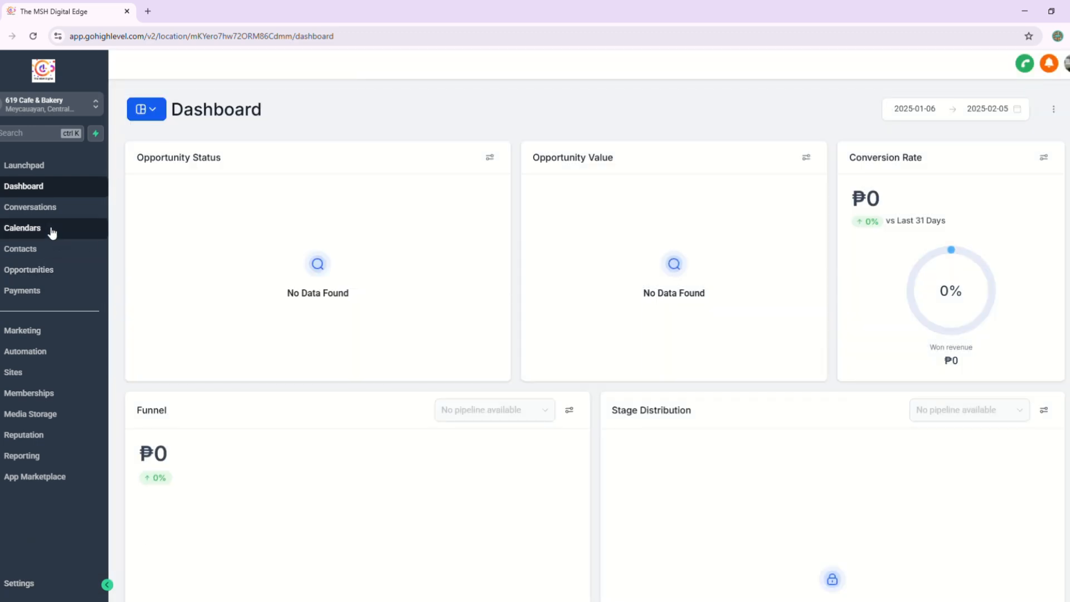
Check the sub-account's empty Calendars, Contacts and Automation workflow list, then go to Settings
left_click(22, 227)
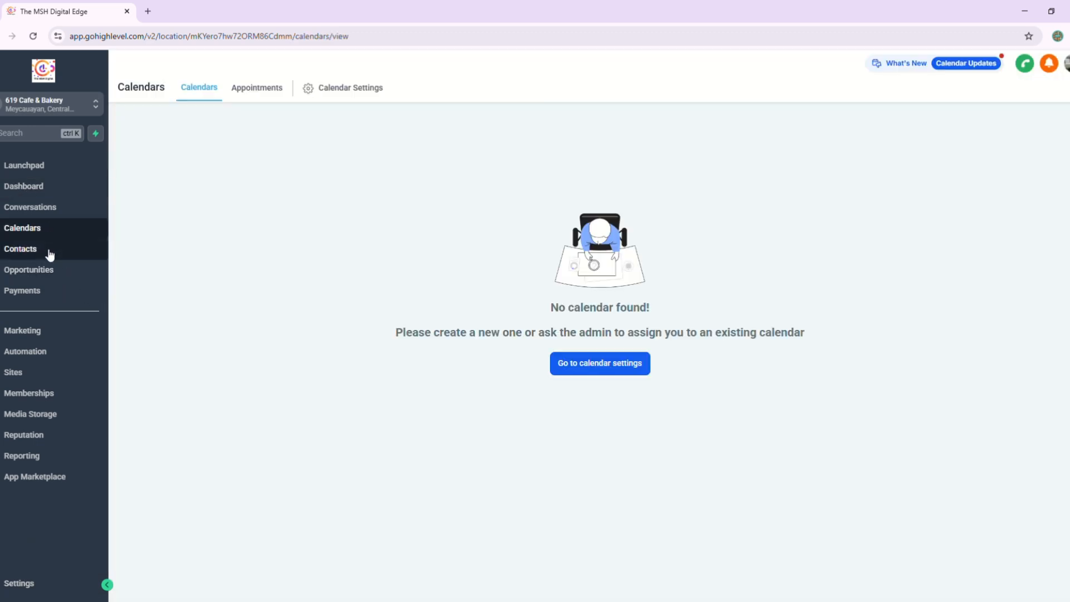
left_click(20, 248)
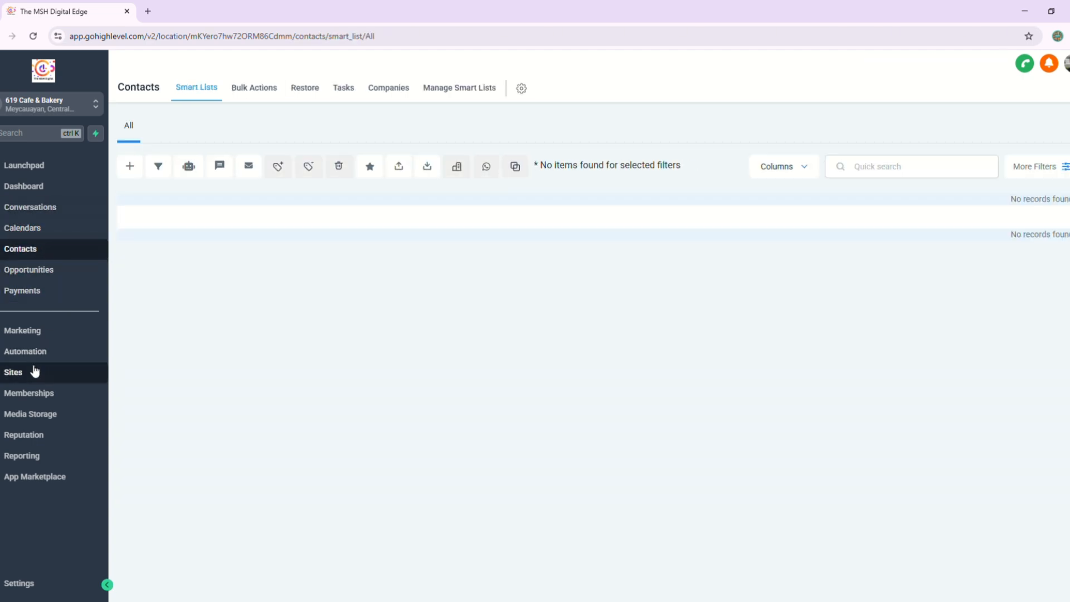
left_click(24, 351)
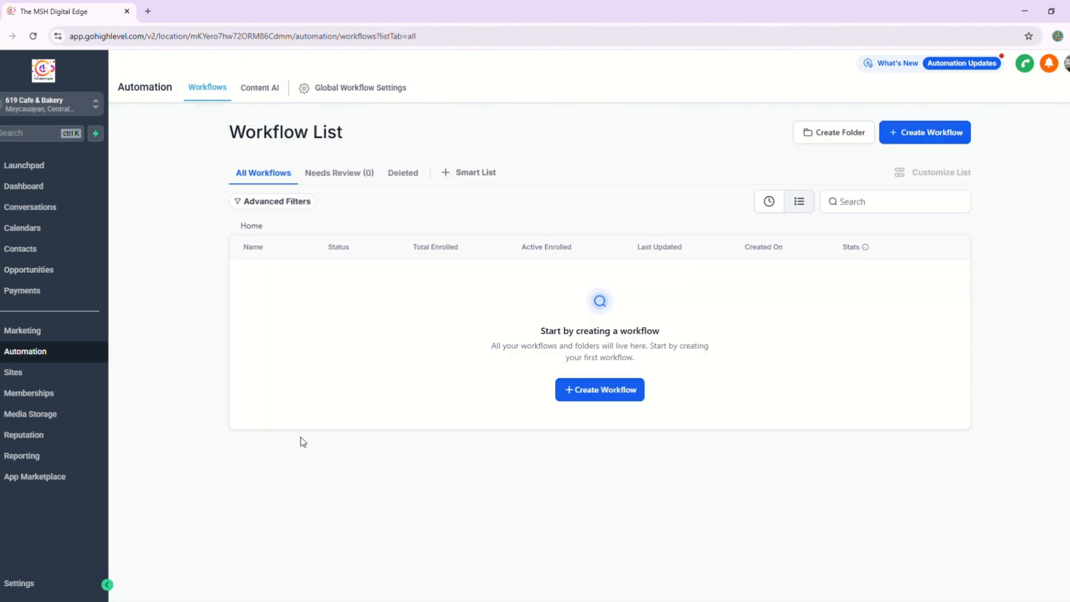
left_click(19, 583)
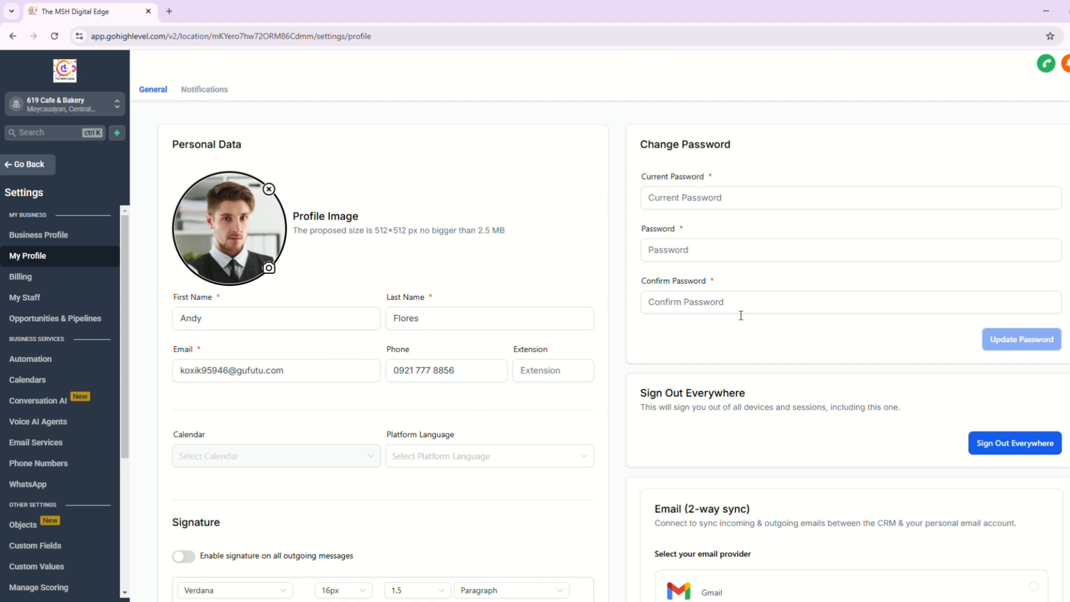
Scroll My Profile to Calendar Settings, close the calendar connections popup and return to My Staff
scroll("down", 3)
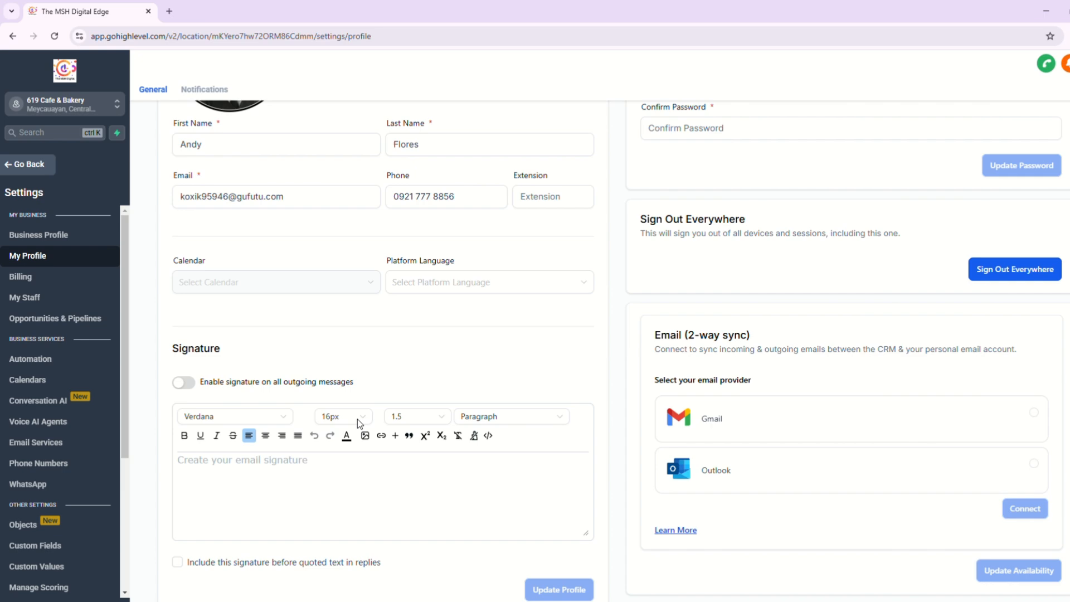
scroll("up", 3)
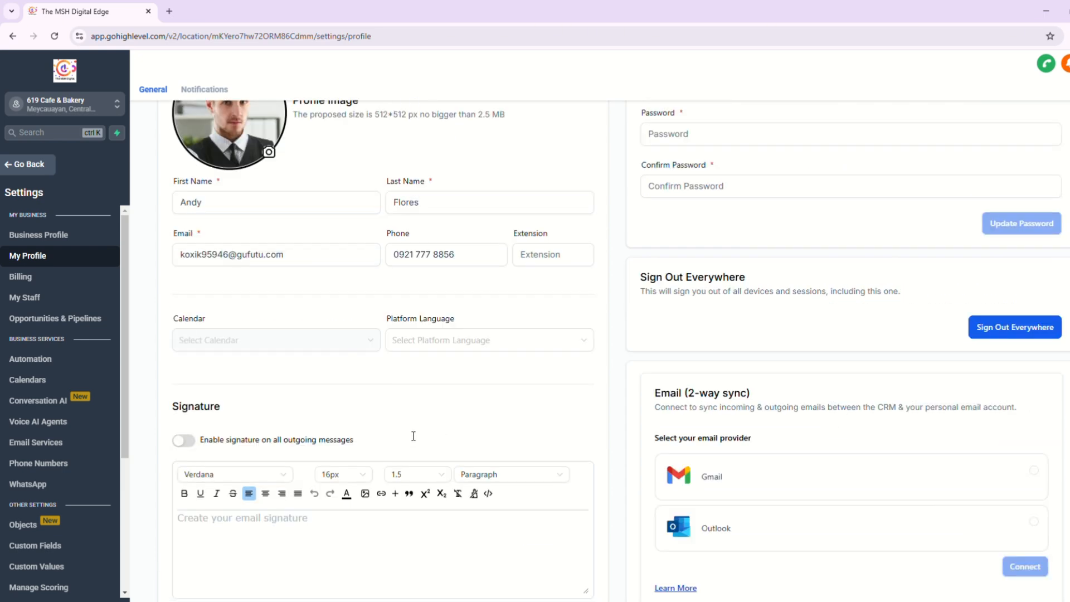
scroll("down", 3)
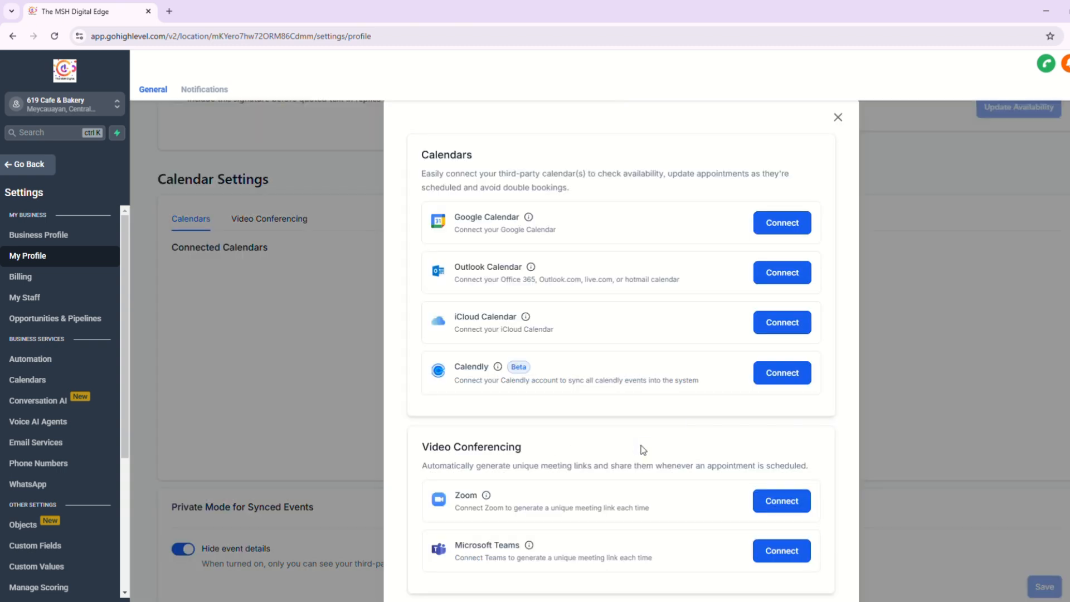
mouse_move(266, 381)
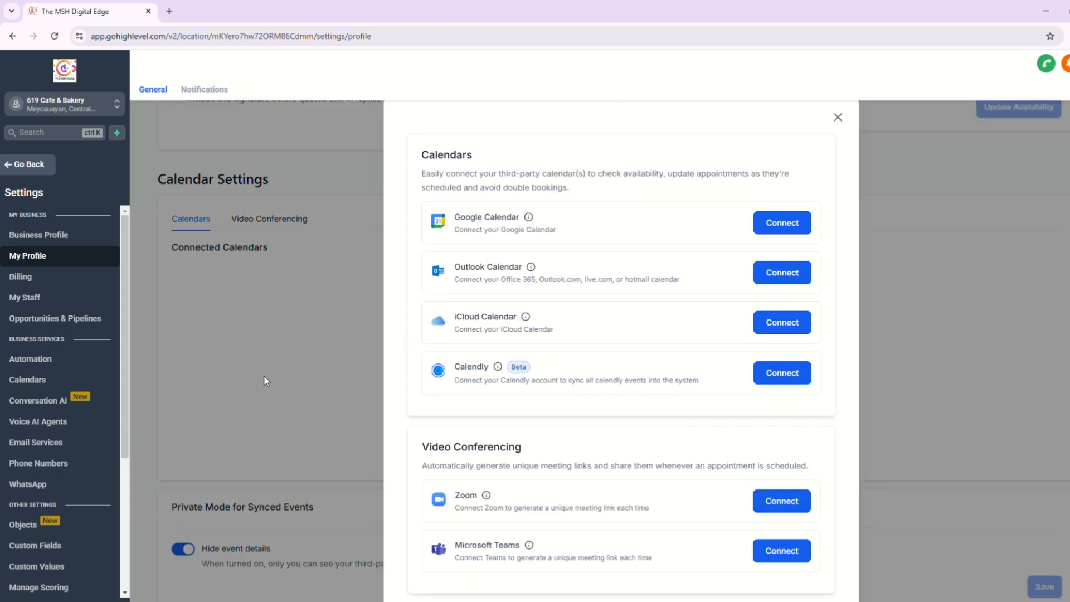
left_click(838, 117)
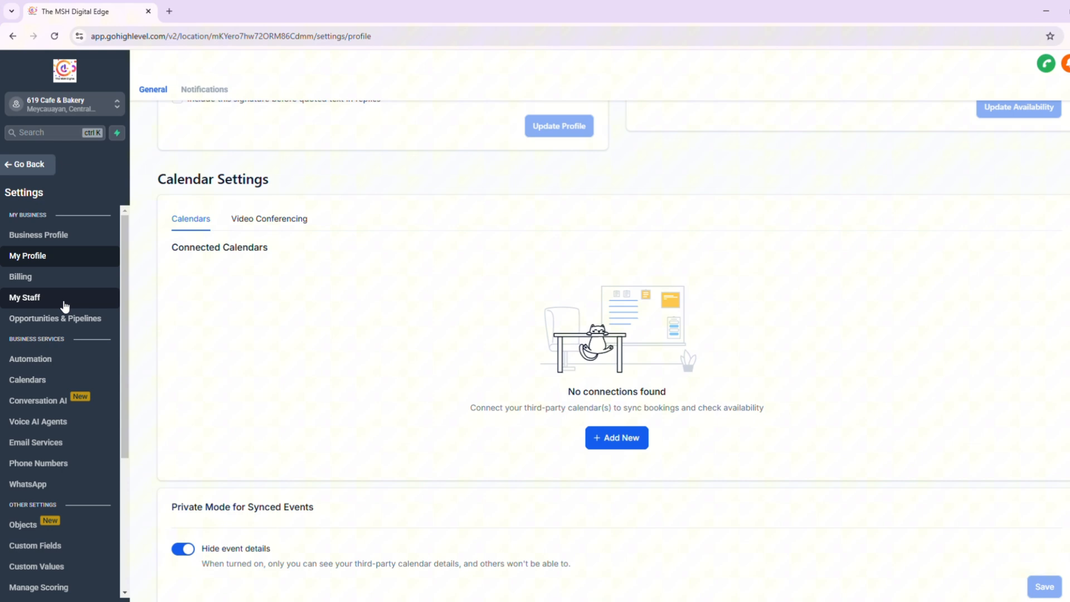
left_click(25, 296)
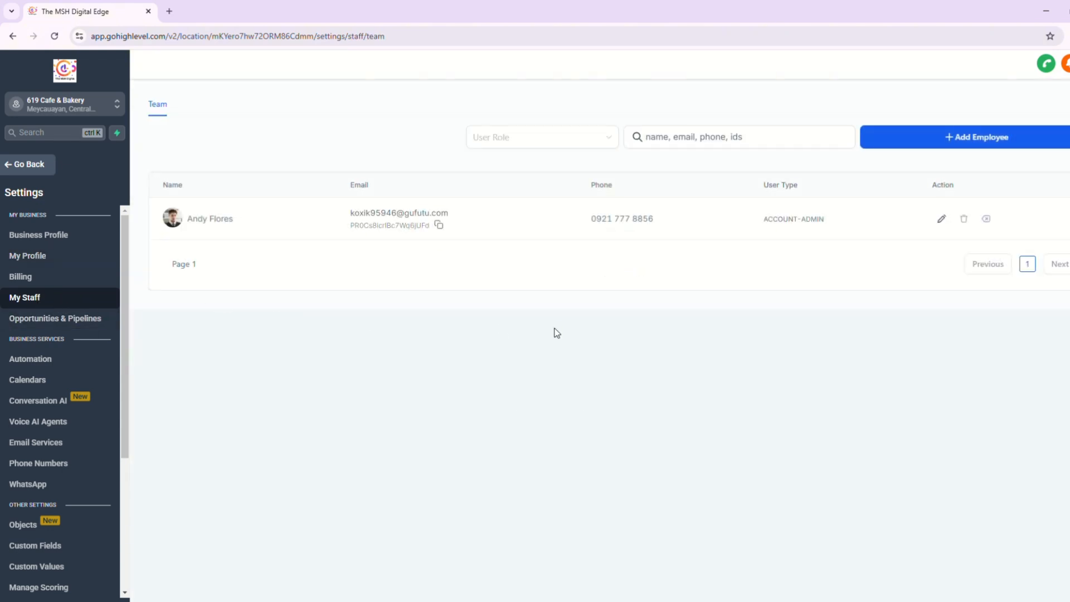
Begin a new employee entry, check the available User Role options, and return to the User Info fields
left_click(976, 136)
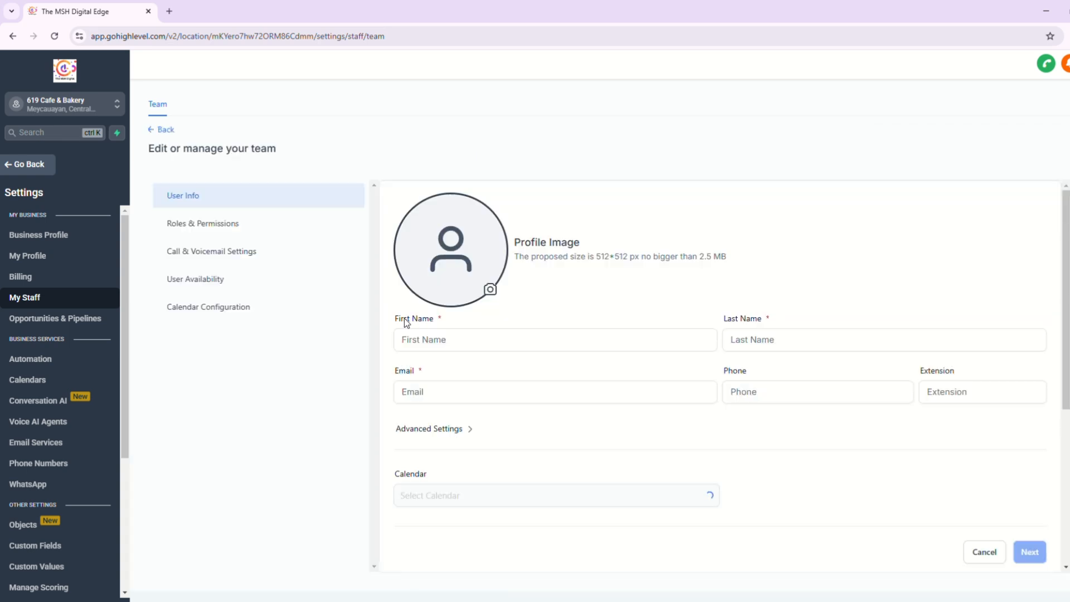
left_click(202, 223)
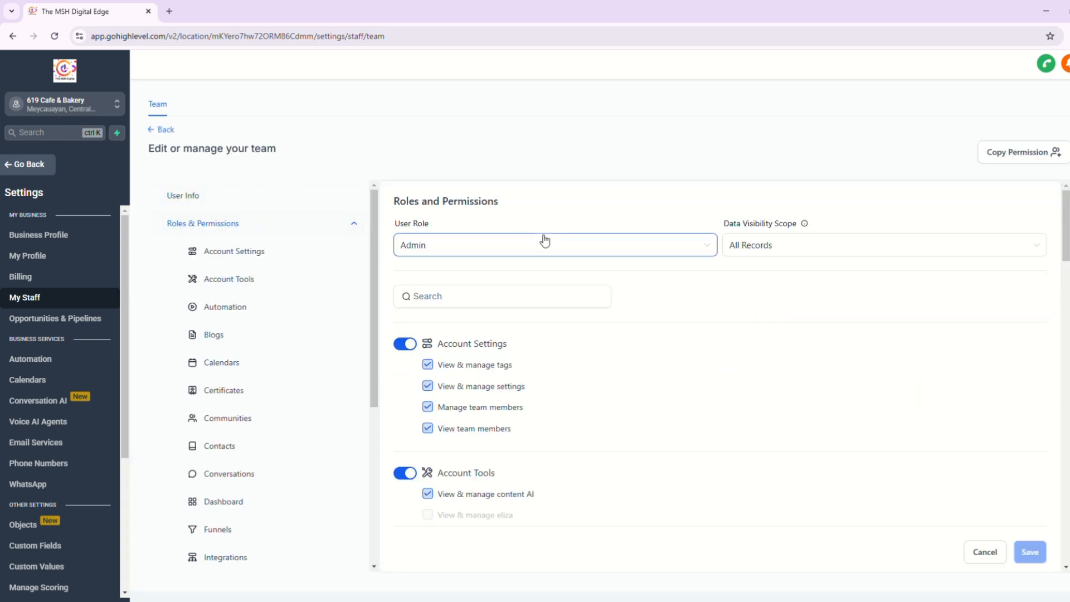
left_click(555, 244)
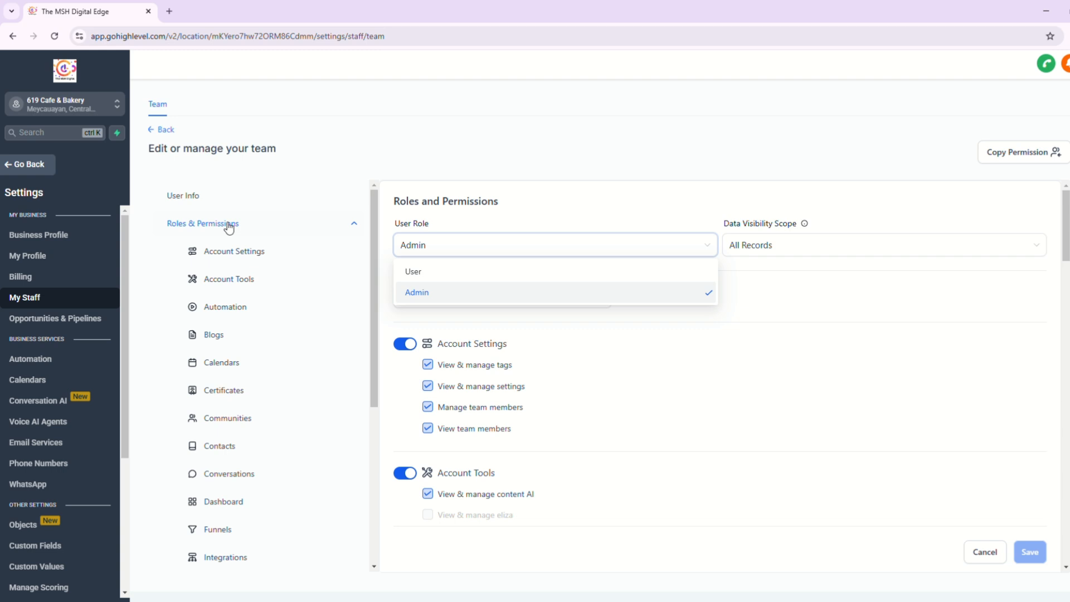
left_click(182, 195)
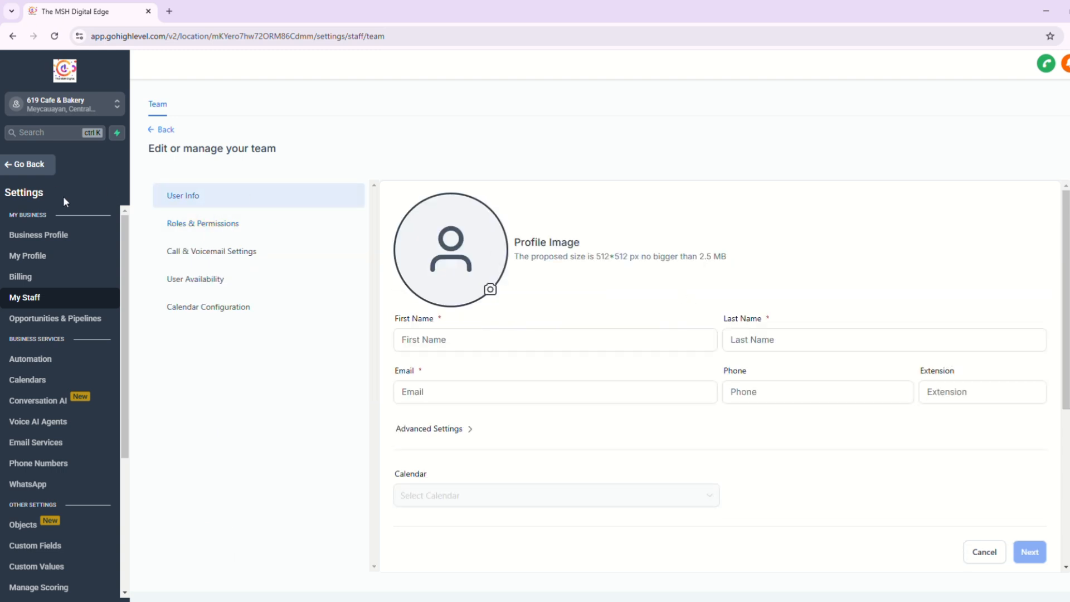
mouse_move(46, 172)
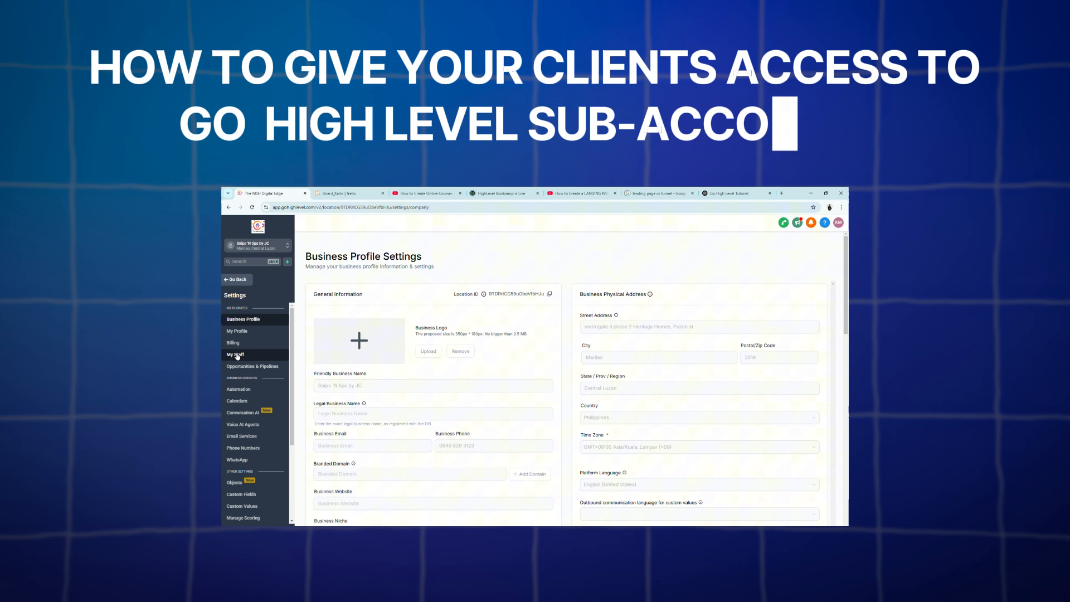
left_click(235, 354)
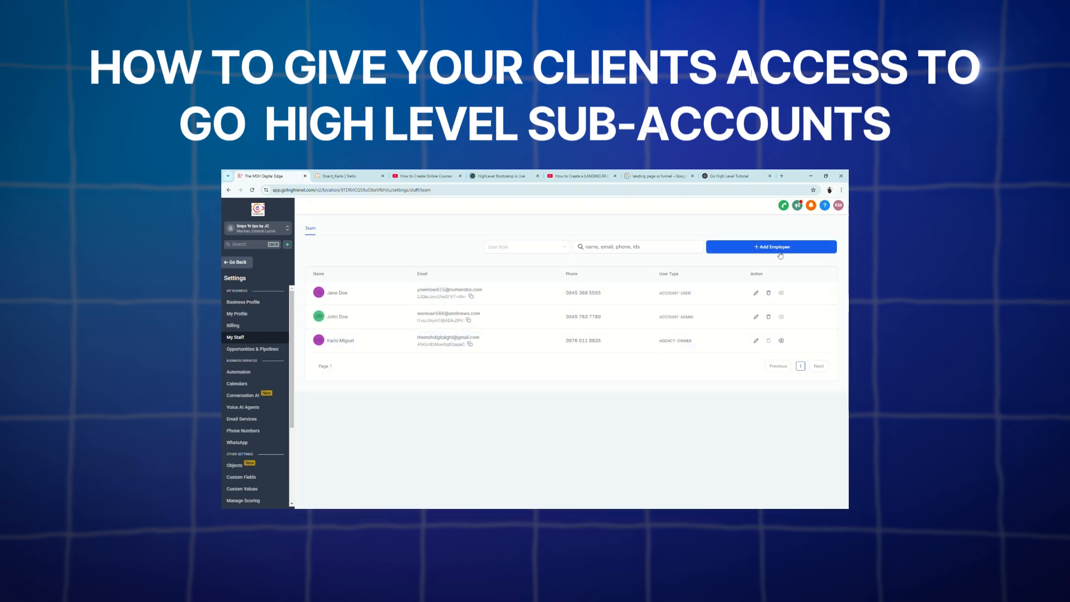
left_click(771, 246)
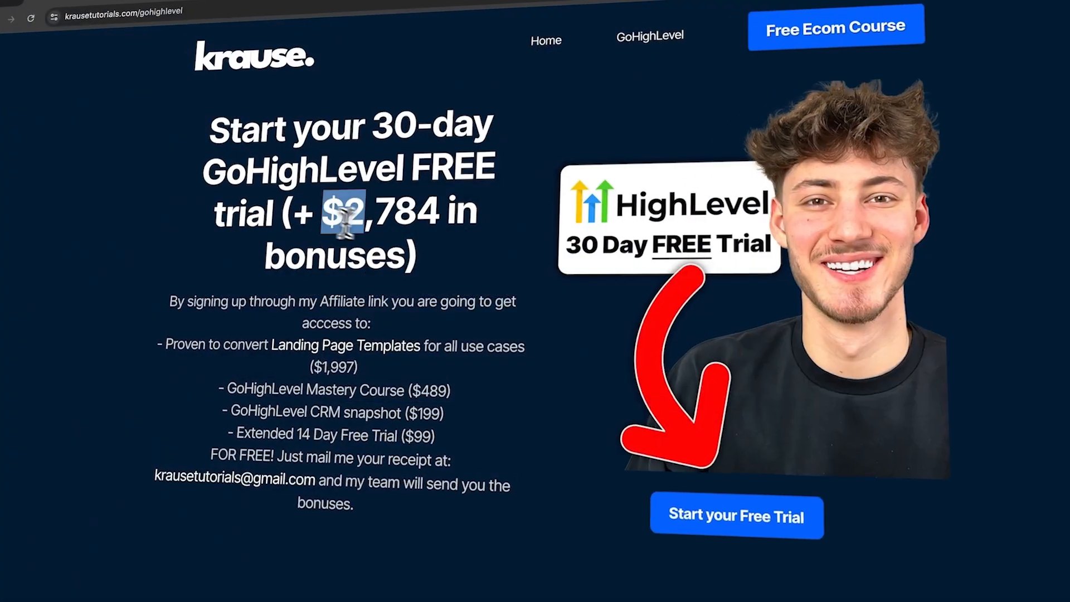
left_click(738, 516)
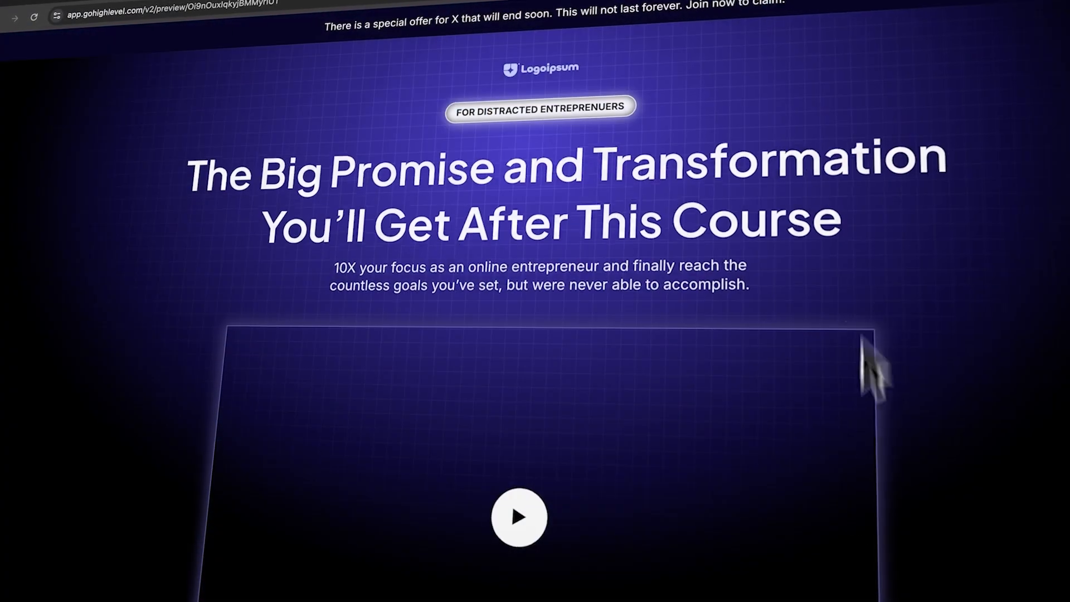
scroll("down", 3)
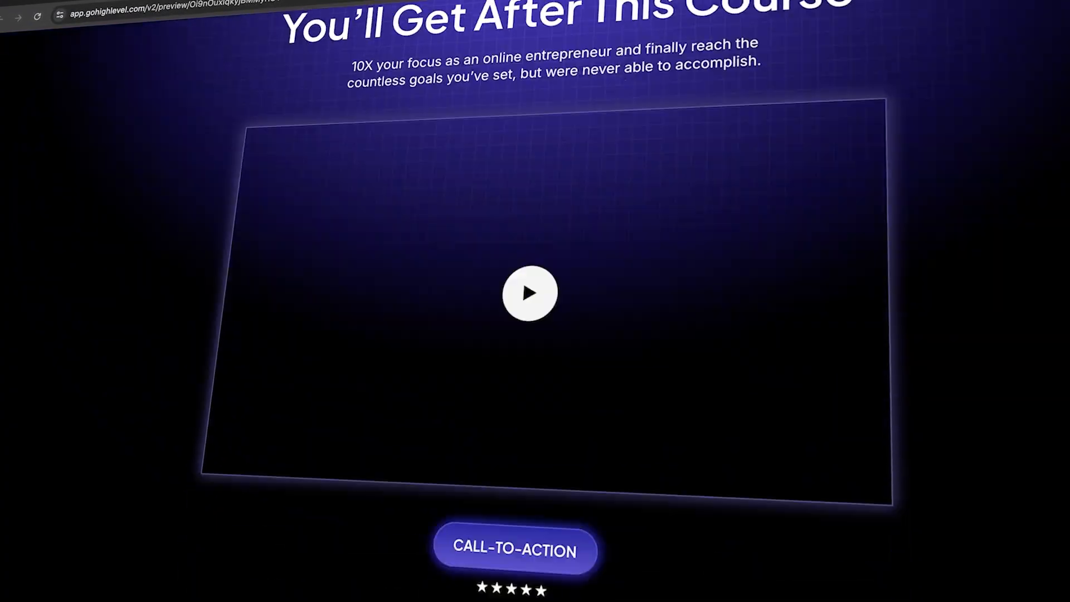